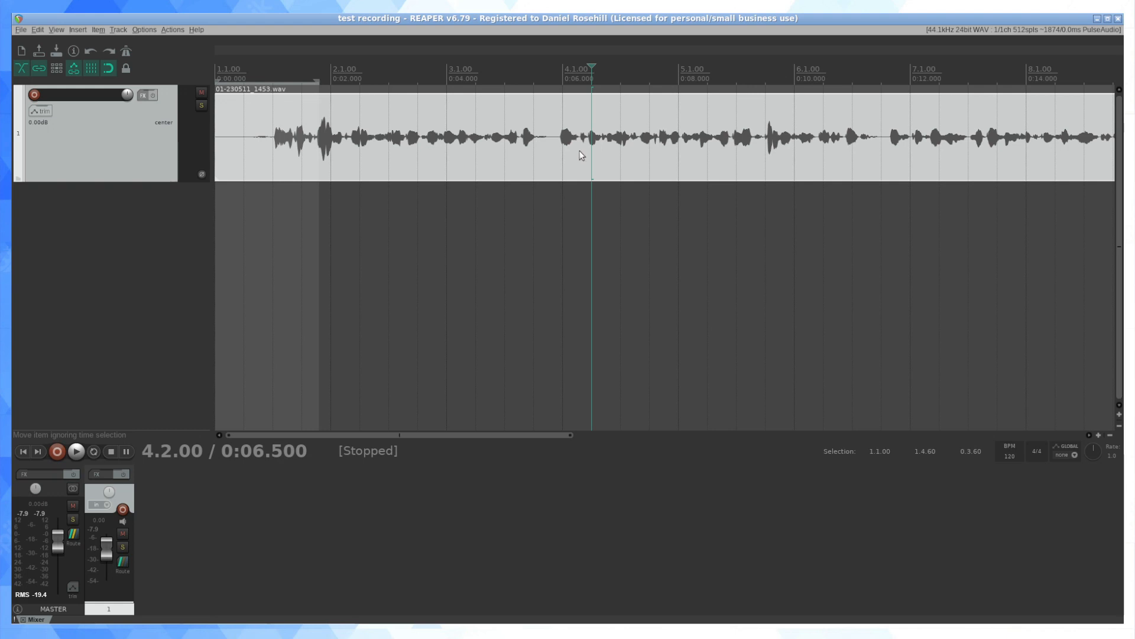
{"action": "mouse_move", "coordinate": [584, 160]}
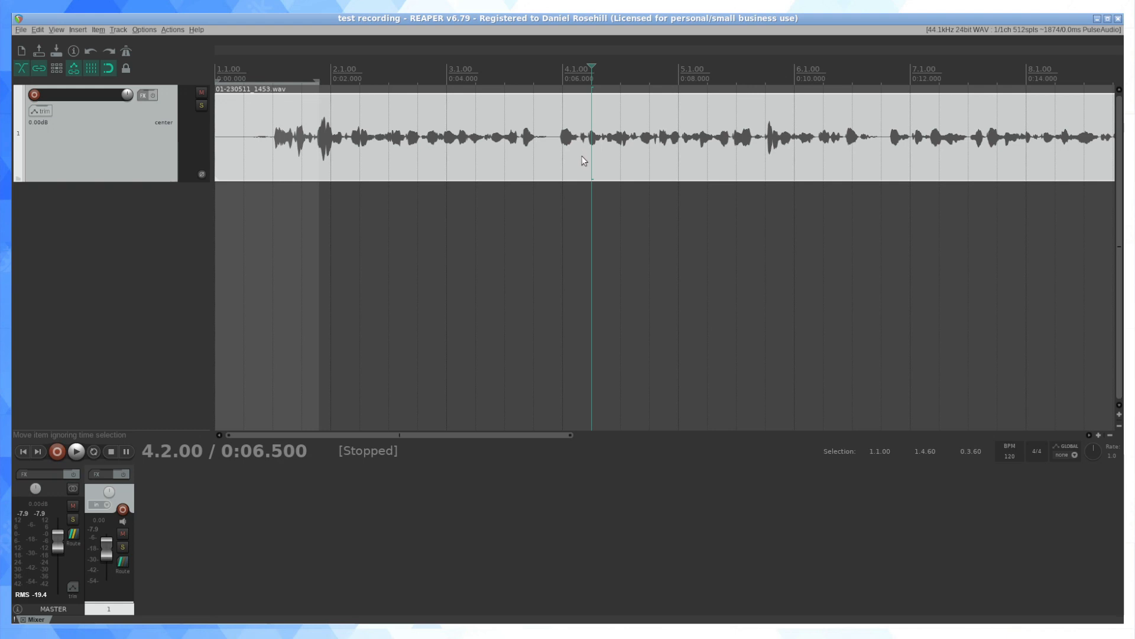
{"action": "mouse_move", "coordinate": [580, 160]}
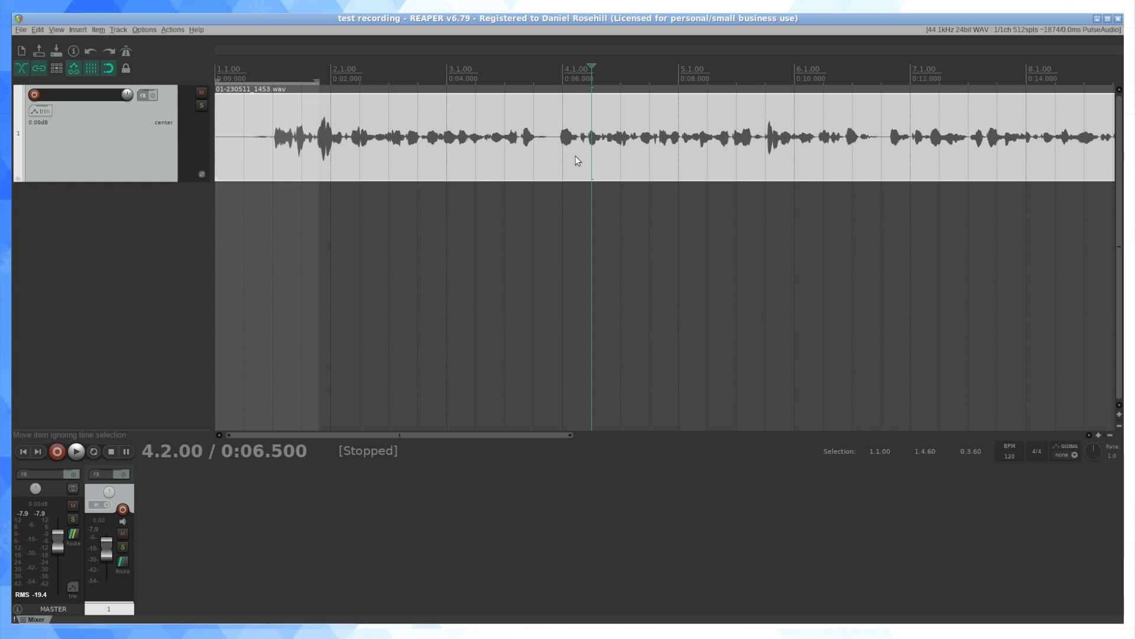
{"action": "mouse_move", "coordinate": [572, 155]}
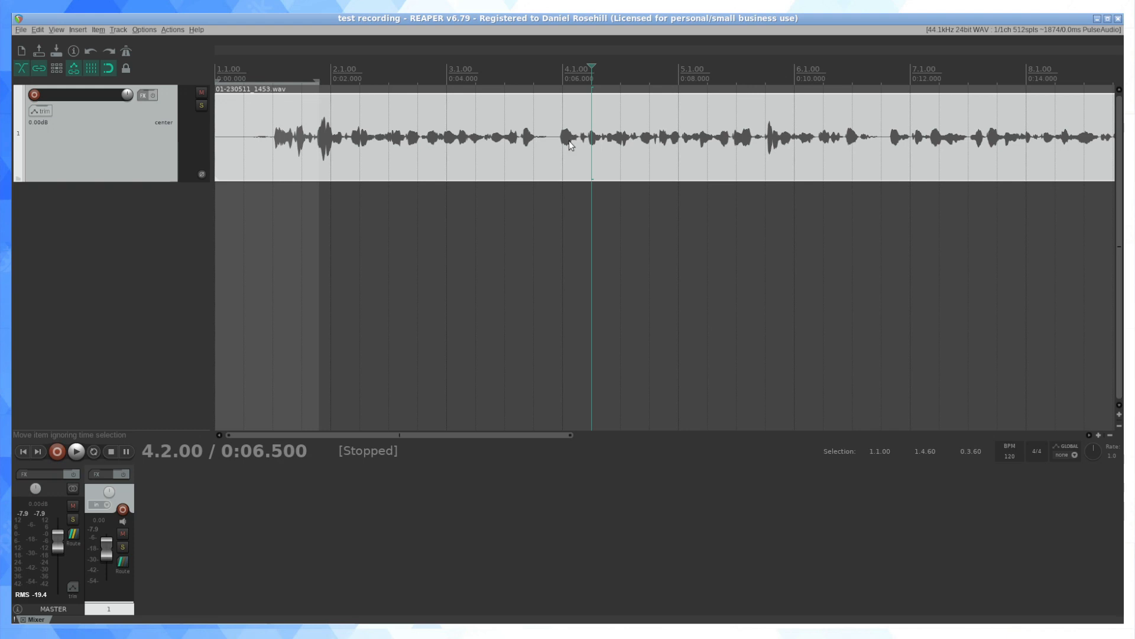
{"action": "mouse_move", "coordinate": [568, 141]}
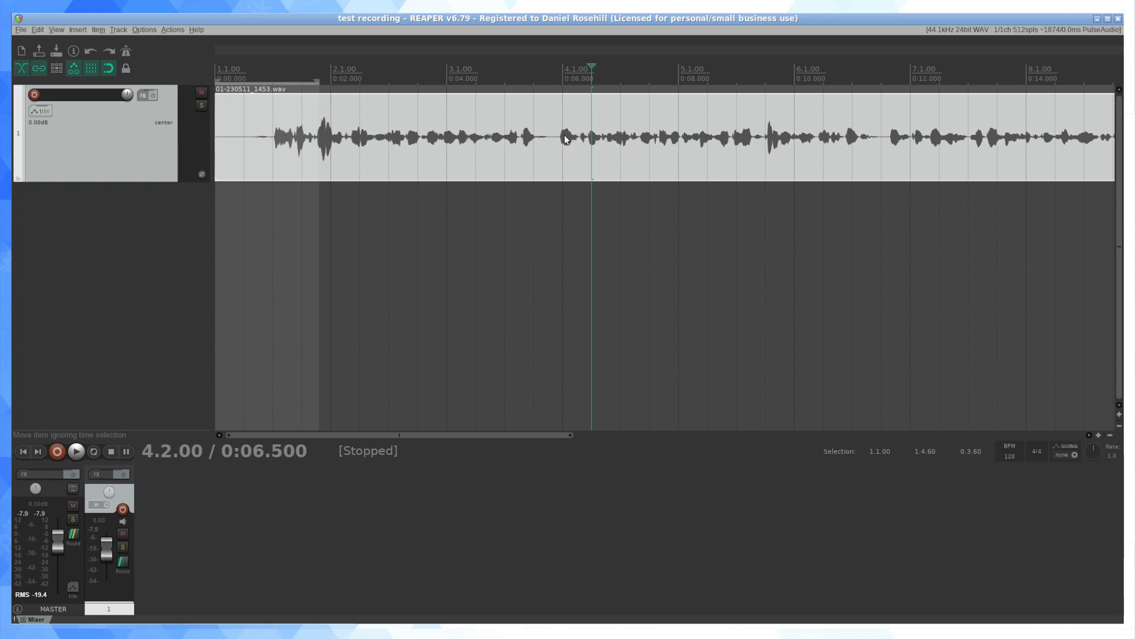
{"action": "mouse_move", "coordinate": [576, 132]}
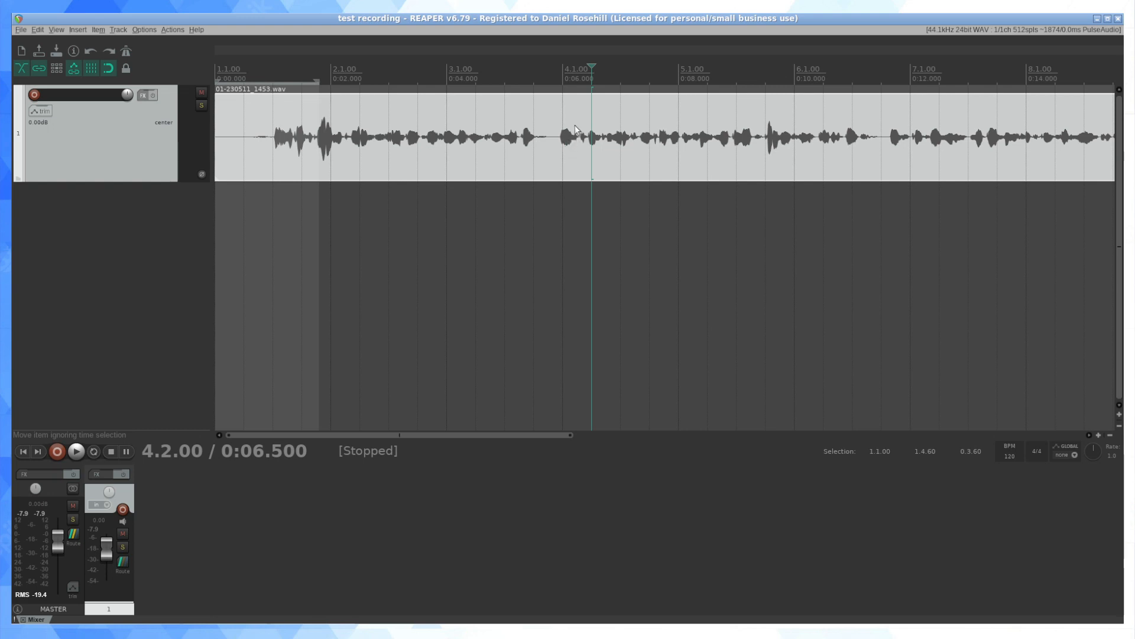
{"action": "mouse_move", "coordinate": [524, 142]}
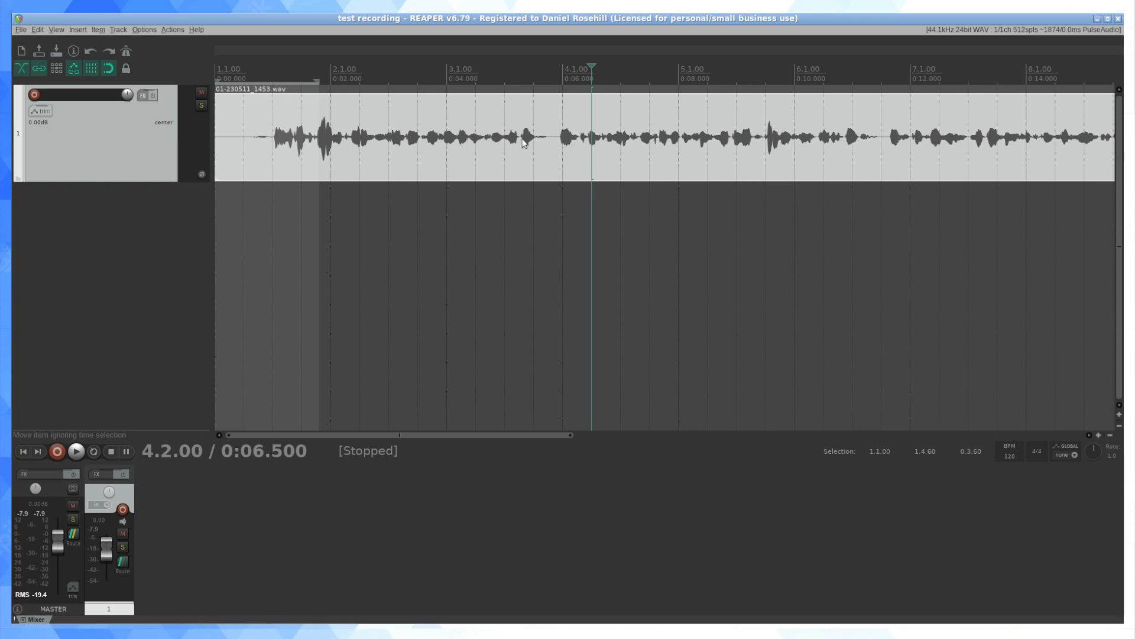
{"action": "mouse_move", "coordinate": [491, 177]}
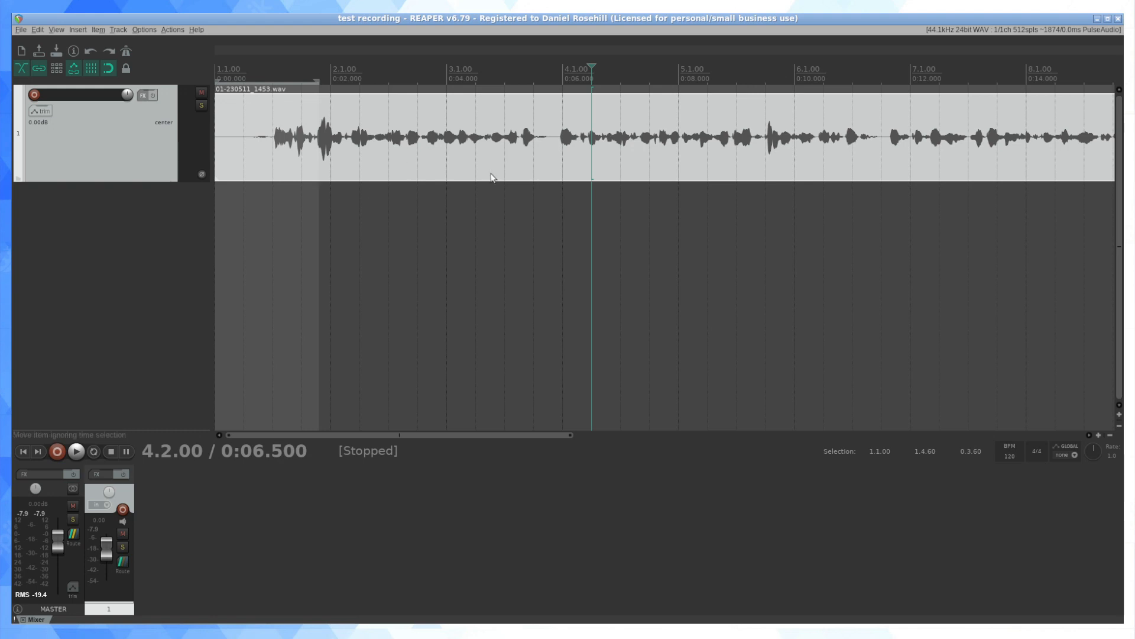
{"action": "mouse_move", "coordinate": [494, 170]}
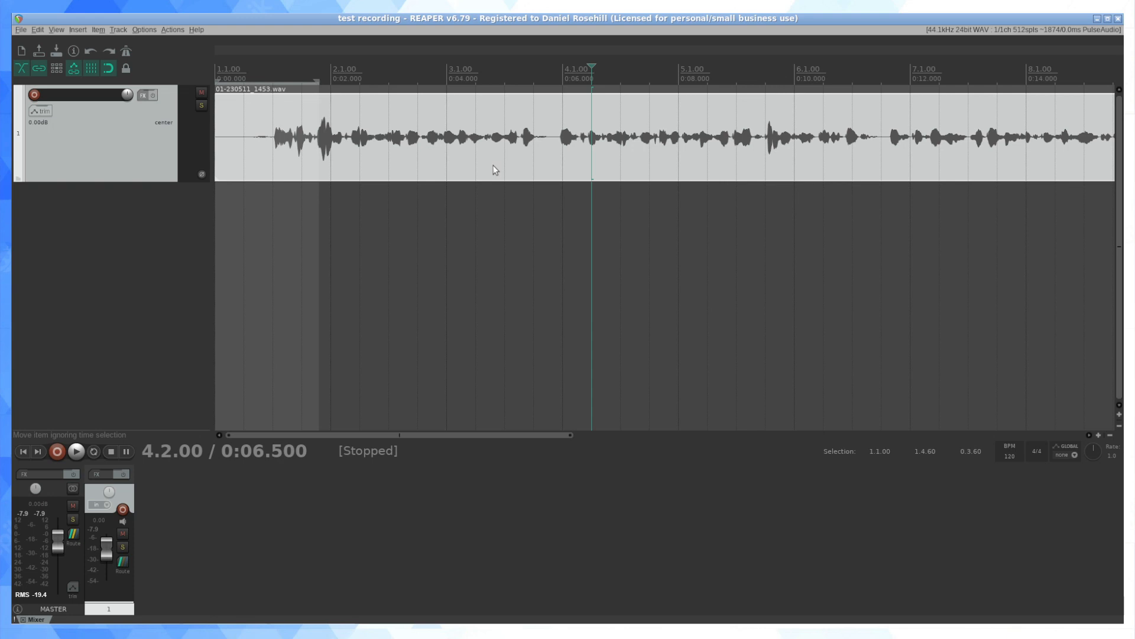
{"action": "mouse_move", "coordinate": [492, 164]}
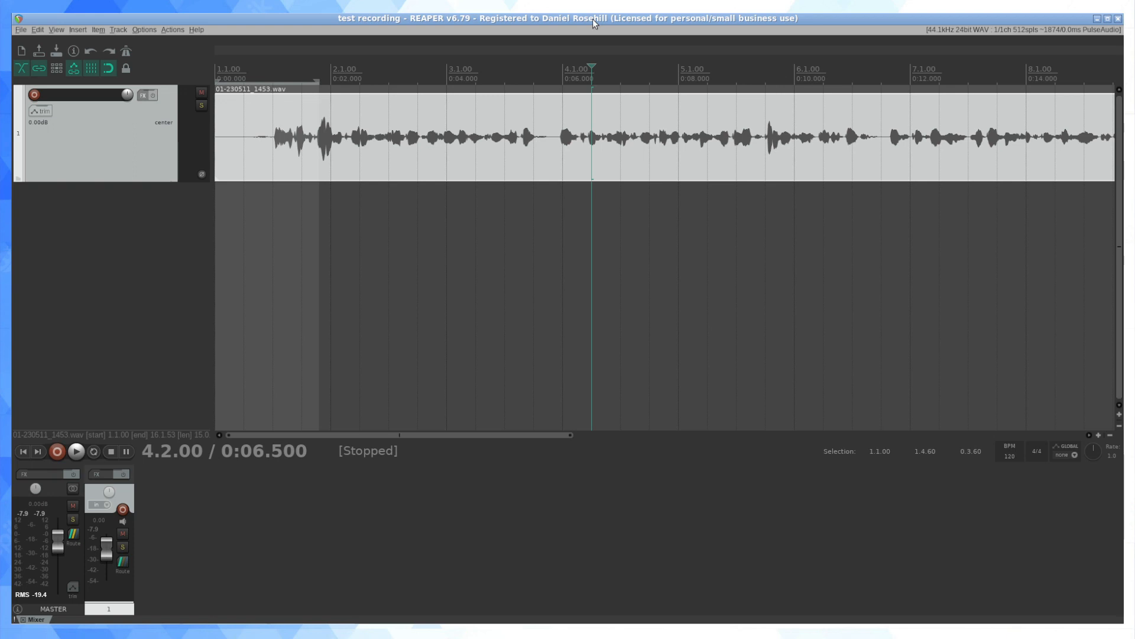
{"action": "mouse_move", "coordinate": [639, 53]}
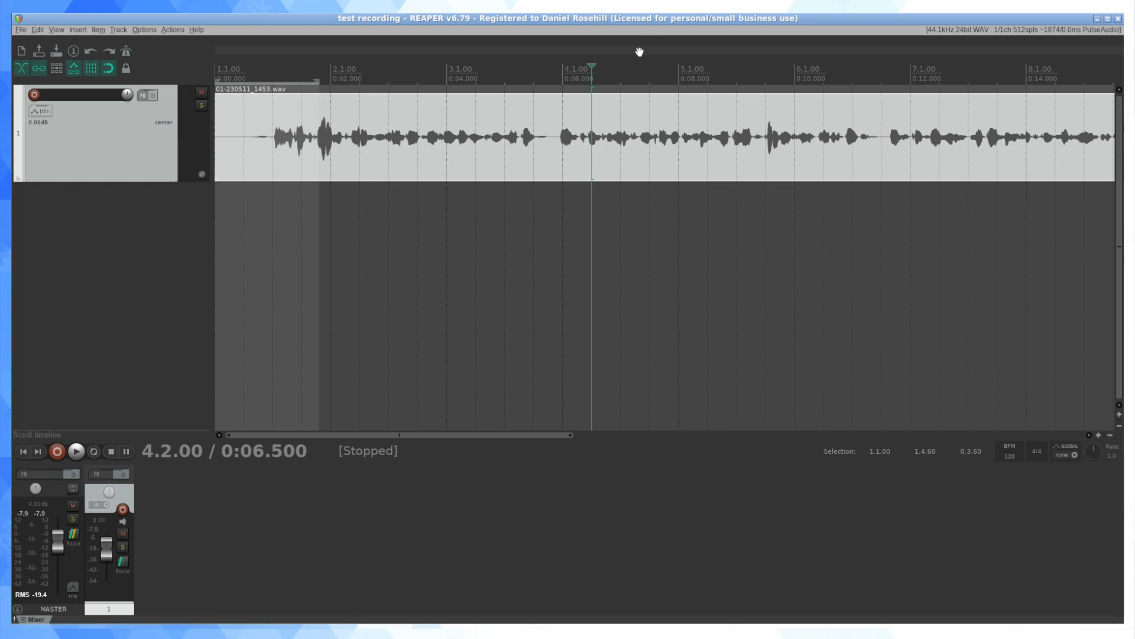
{"action": "mouse_move", "coordinate": [610, 52]}
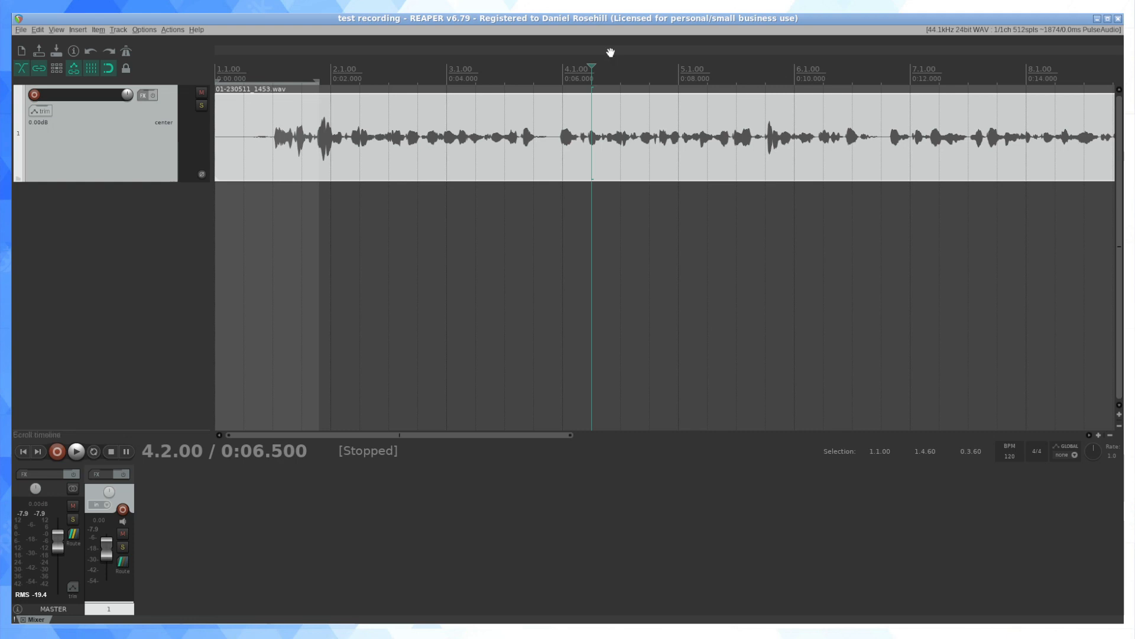
{"action": "mouse_move", "coordinate": [583, 48]}
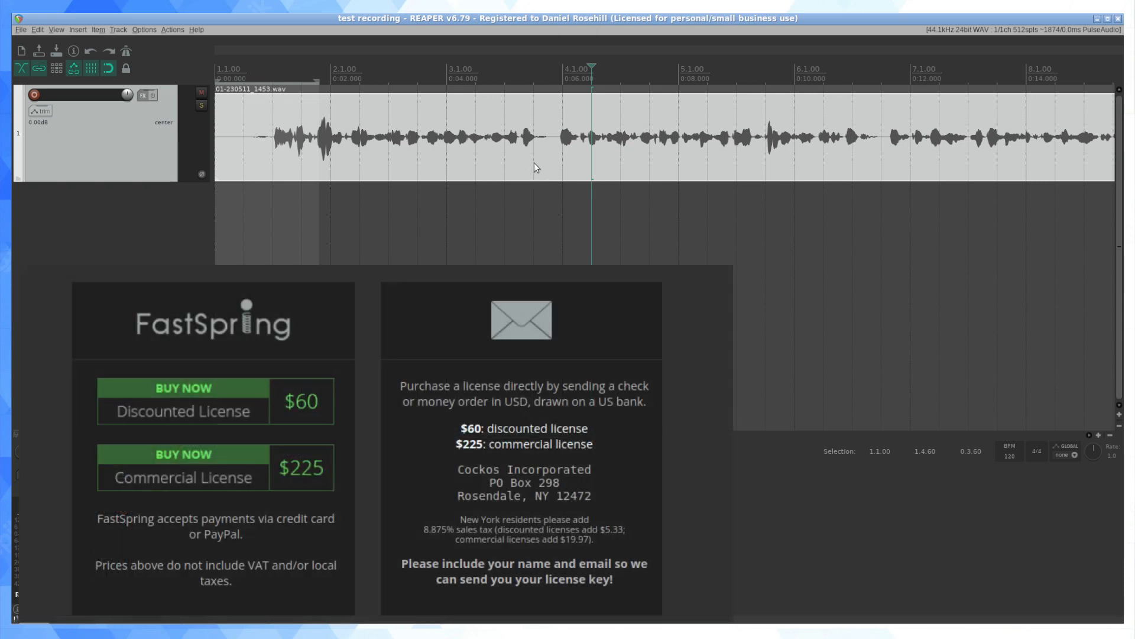
{"action": "mouse_move", "coordinate": [624, 39]}
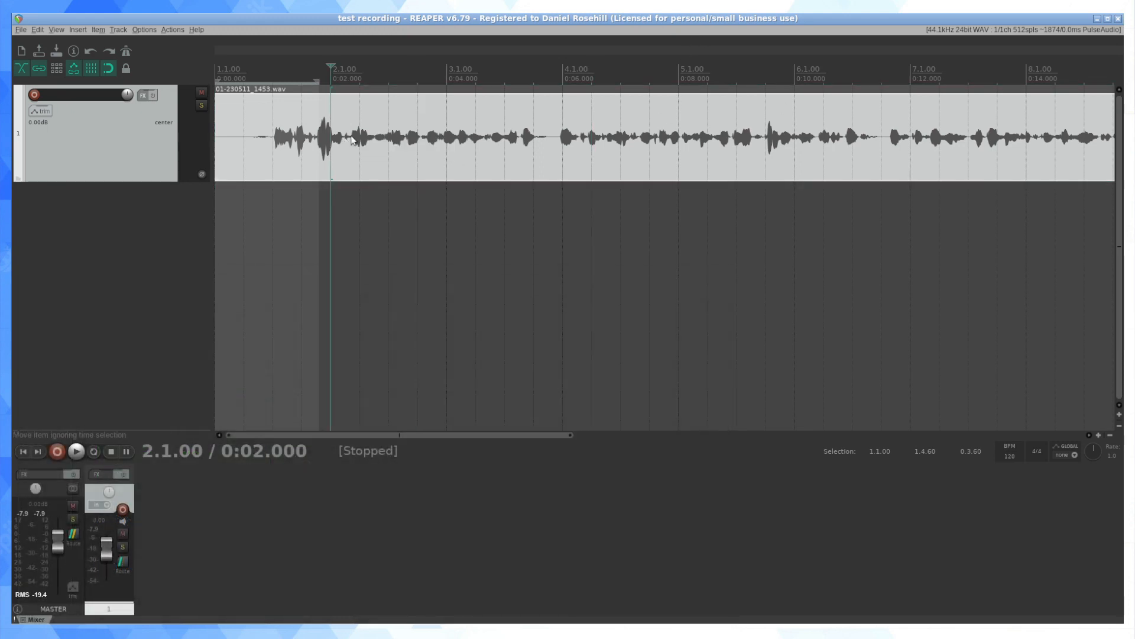
- Play the voiceover from the 2-second mark, then stop playback
{"action": "left_click", "coordinate": [75, 451]}
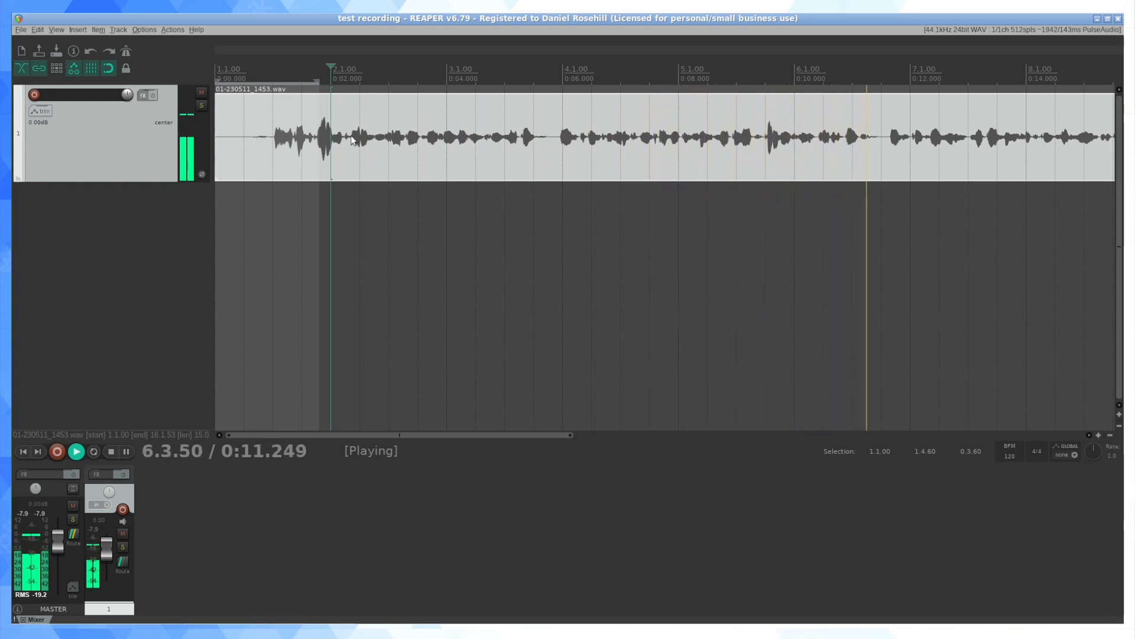
{"action": "left_click", "coordinate": [109, 451]}
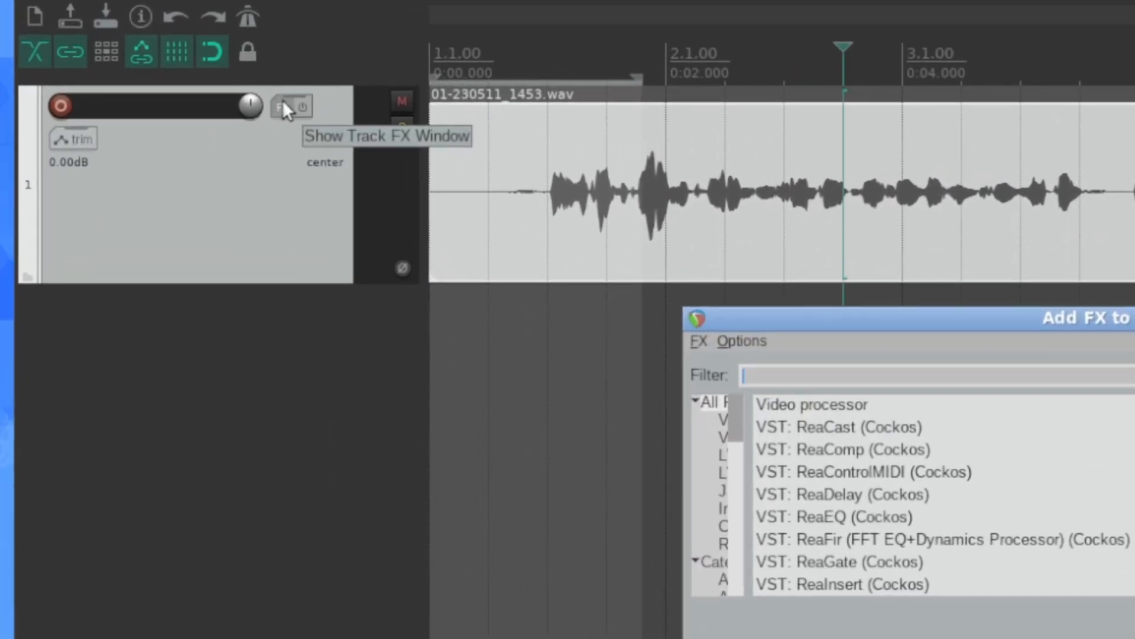
- Filter Track 1's Add FX list by 'eq' and browse the equalizer plugins
{"action": "type", "text": "eq"}
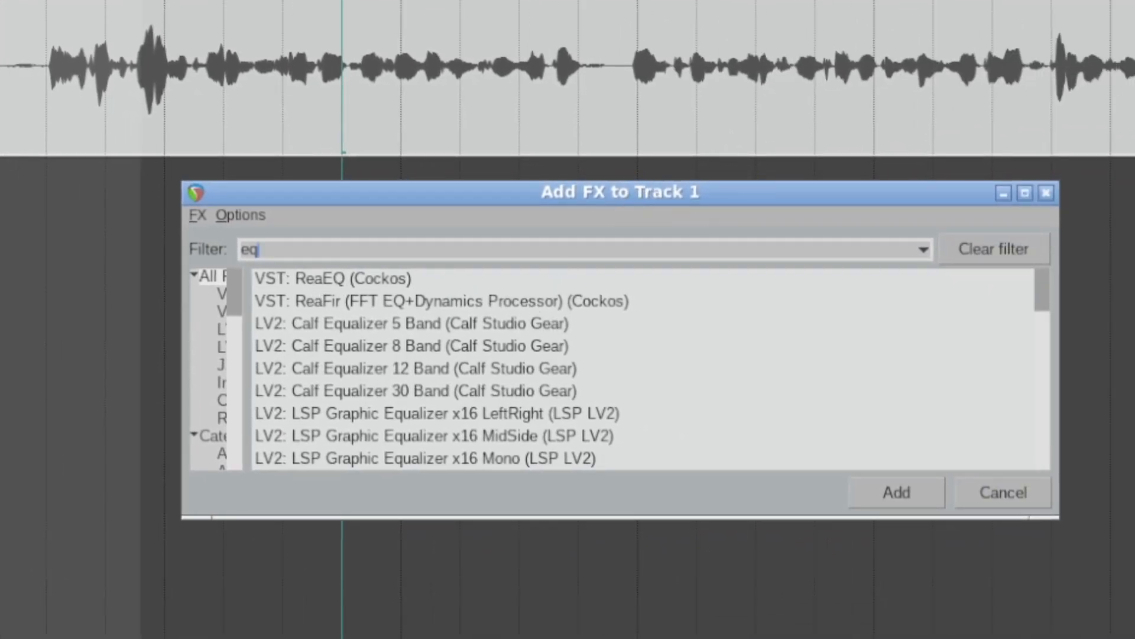
{"action": "mouse_move", "coordinate": [329, 333]}
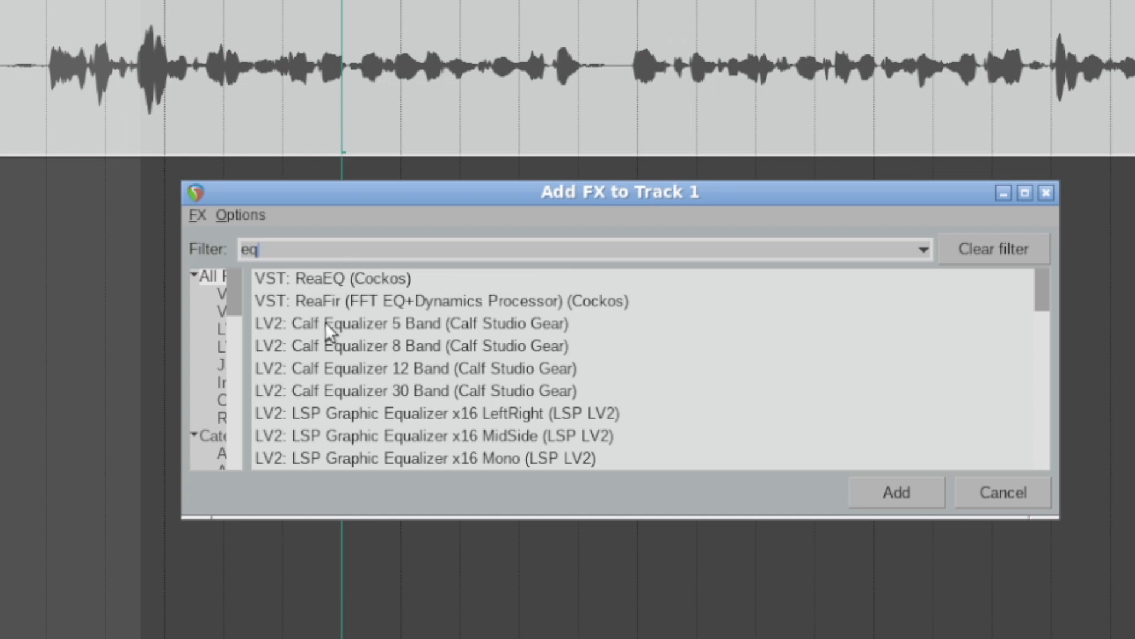
{"action": "scroll", "scroll_direction": "down", "scroll_amount": 3}
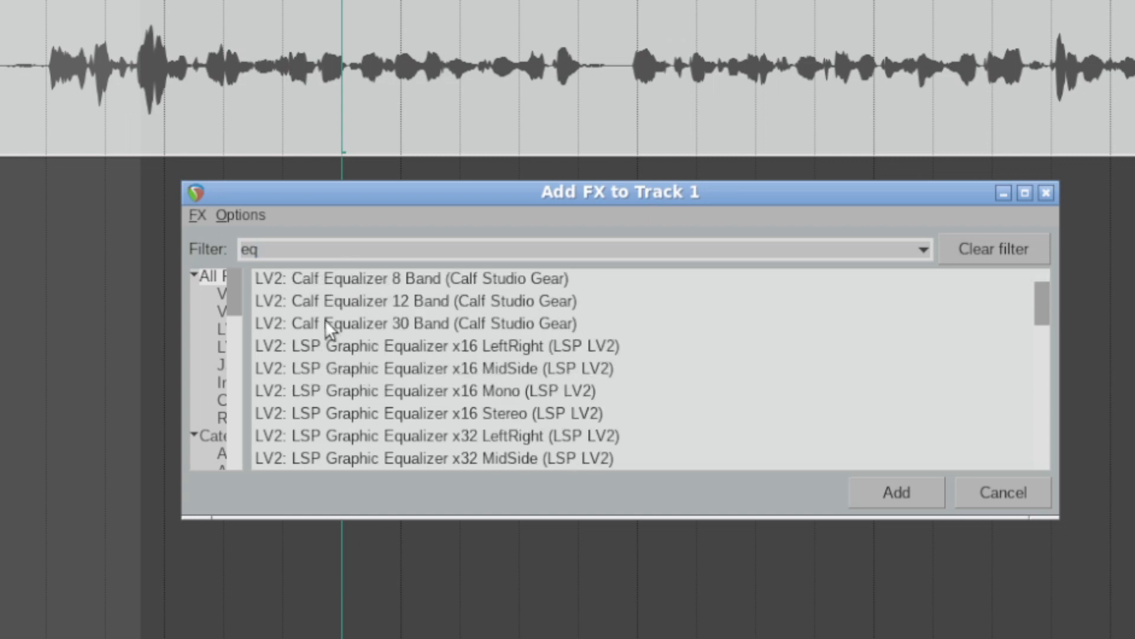
{"action": "scroll", "scroll_direction": "down", "scroll_amount": 3}
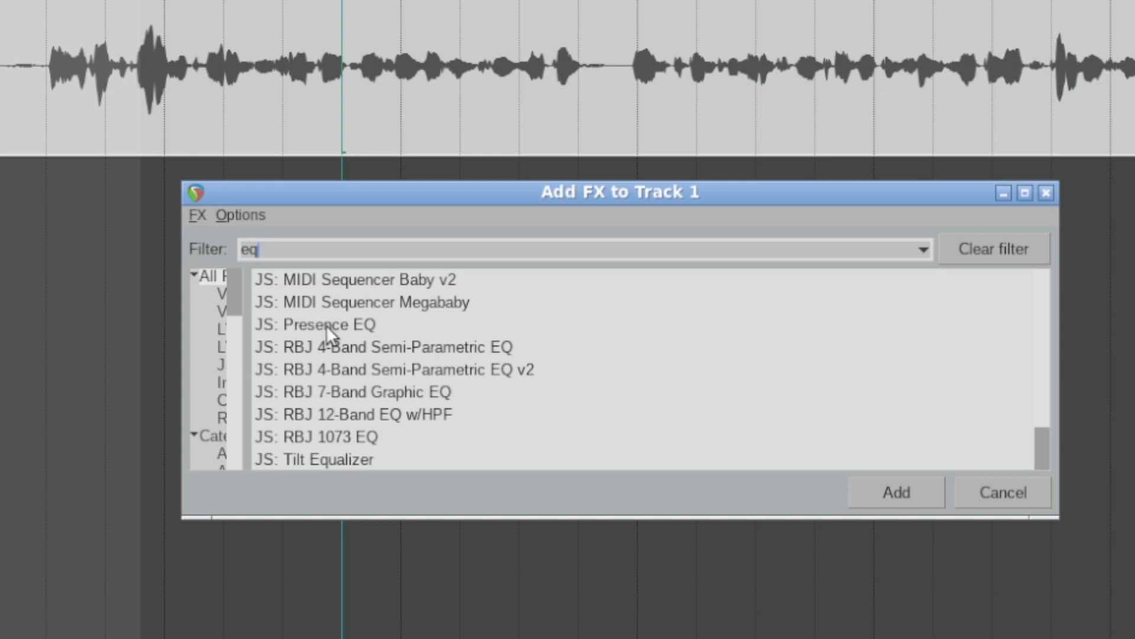
{"action": "scroll", "scroll_direction": "up", "scroll_amount": 3}
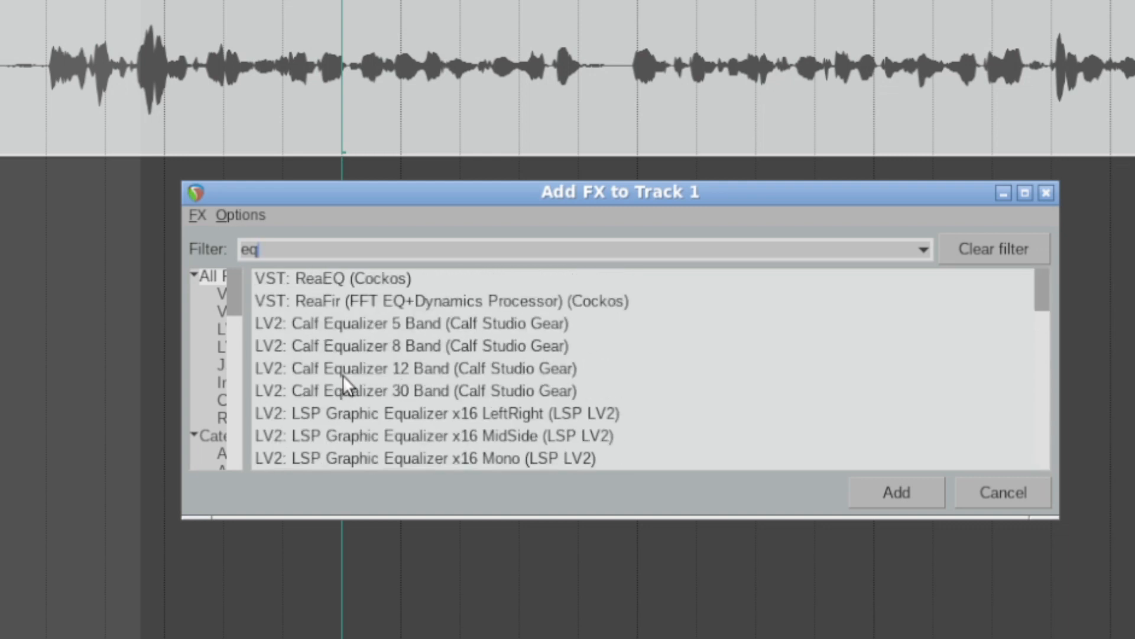
{"action": "mouse_move", "coordinate": [554, 306]}
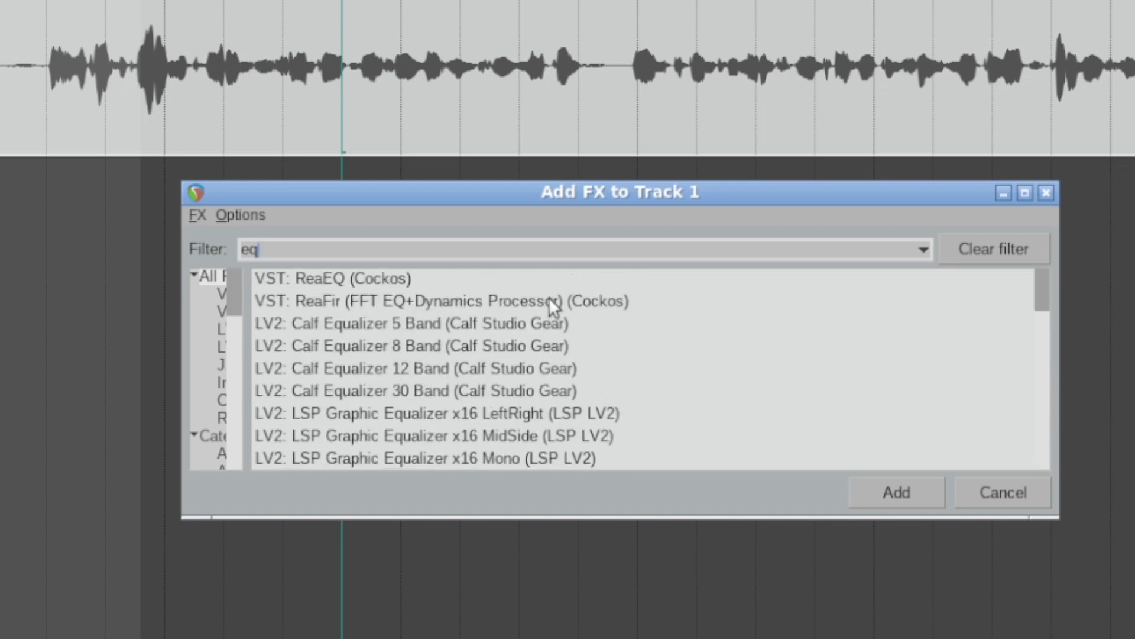
{"action": "mouse_move", "coordinate": [376, 283]}
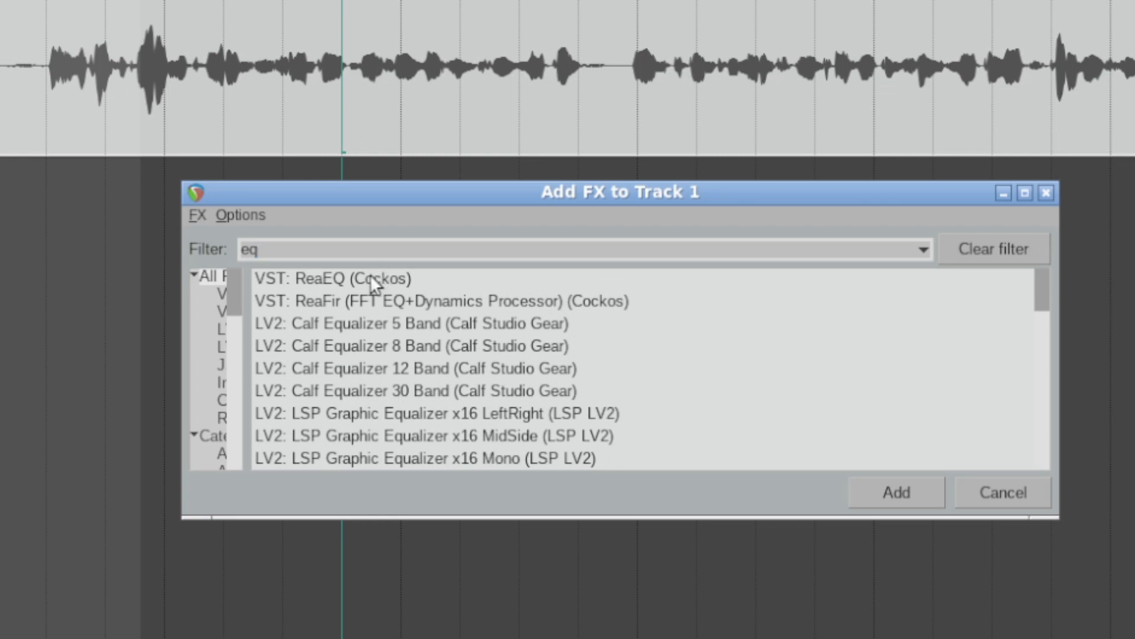
{"action": "mouse_move", "coordinate": [304, 296]}
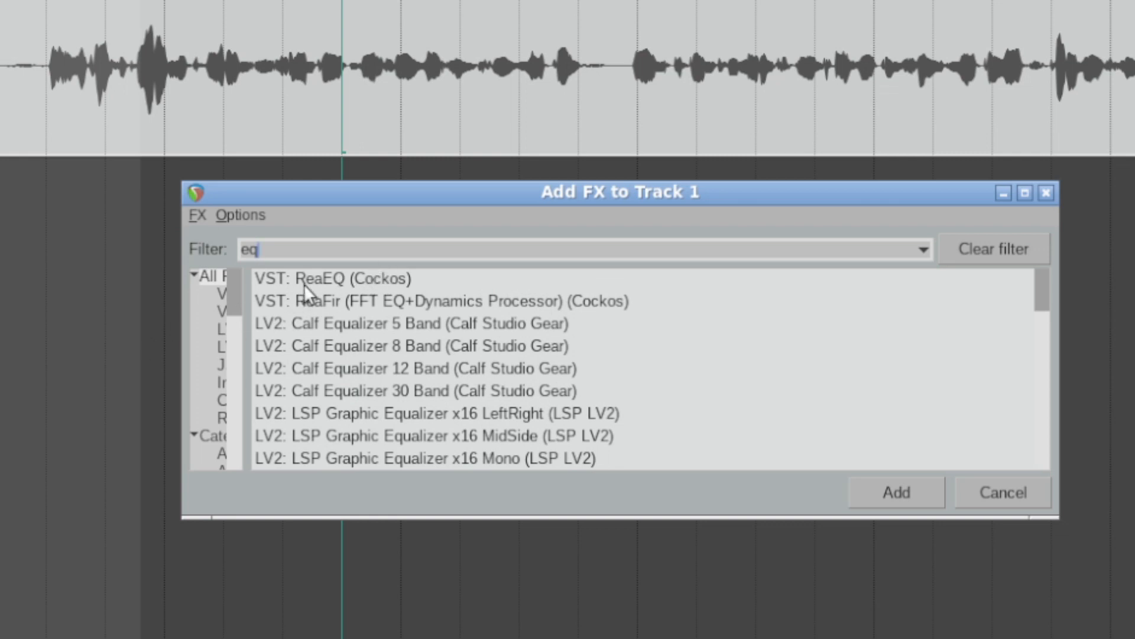
{"action": "mouse_move", "coordinate": [423, 290]}
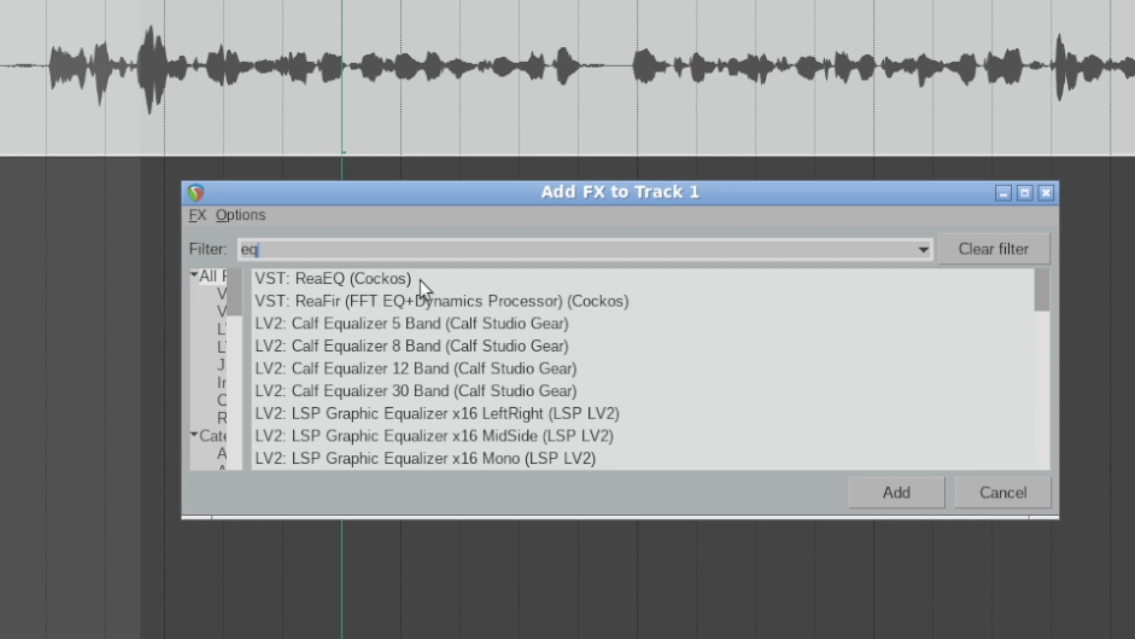
{"action": "mouse_move", "coordinate": [380, 303]}
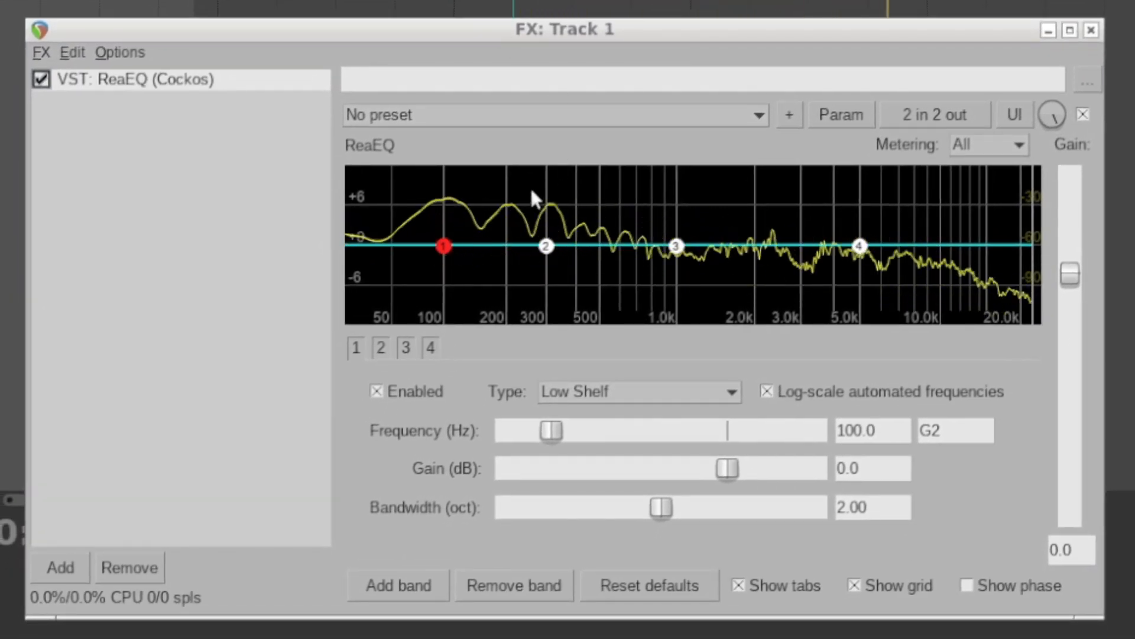
- Drag ReaEQ's low band down to about -4.8 dB near 97 Hz
{"action": "left_click_drag", "start_coordinate": [441, 217], "coordinate": [442, 253]}
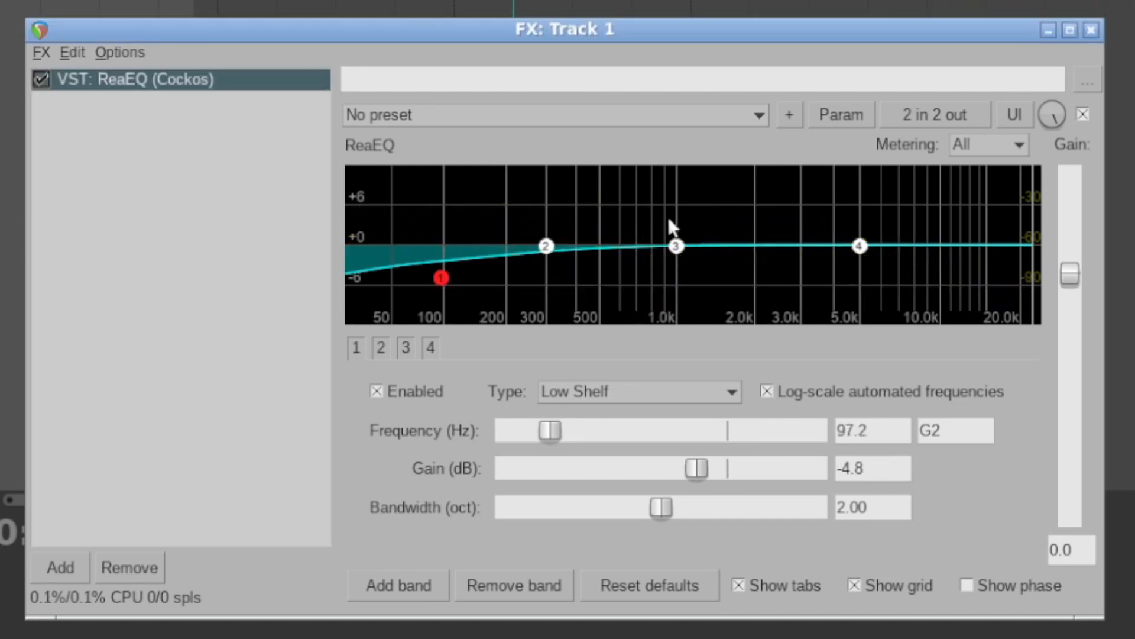
{"action": "mouse_move", "coordinate": [439, 280]}
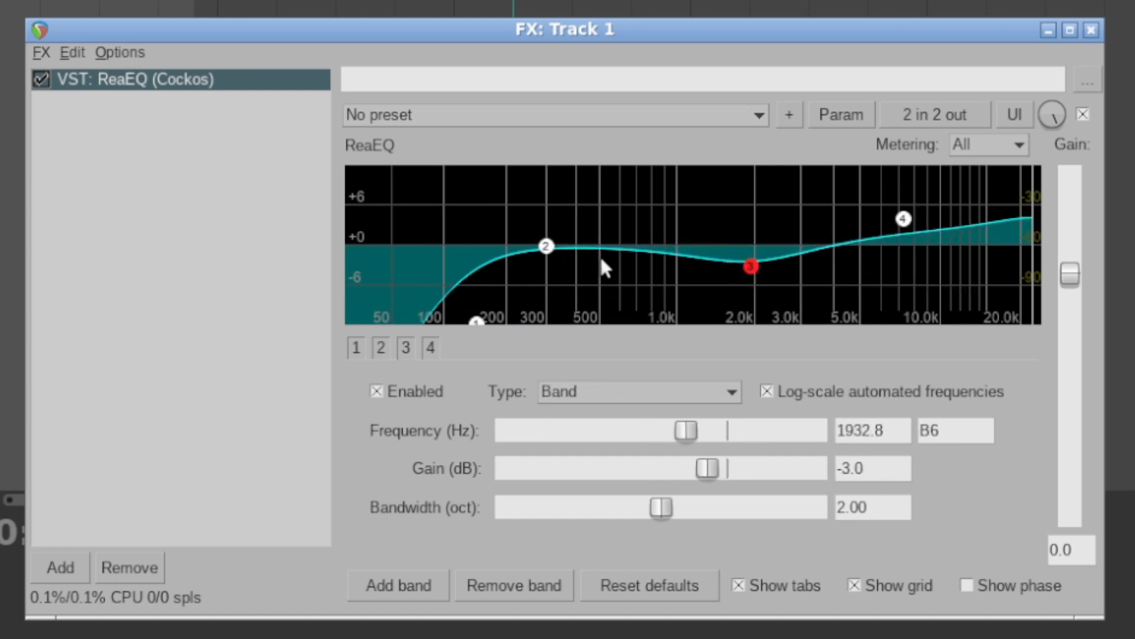
{"action": "mouse_move", "coordinate": [522, 267]}
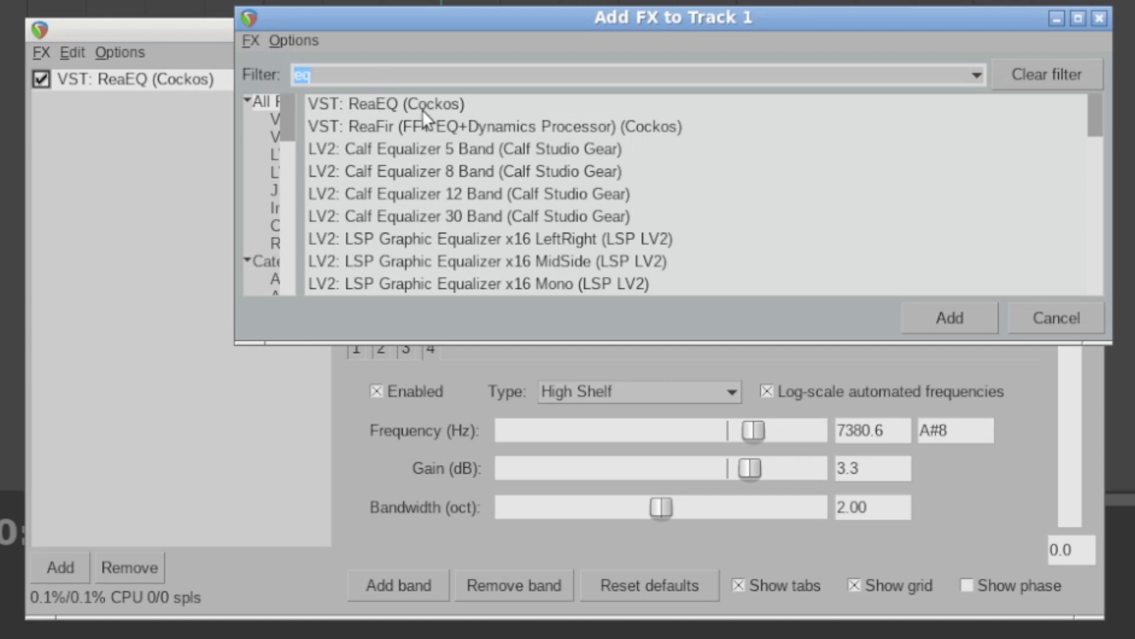
- Add Calf Compressor via a 'comp' filter, then toggle ReaEQ and compressor bypass to compare
{"action": "type", "text": "comp"}
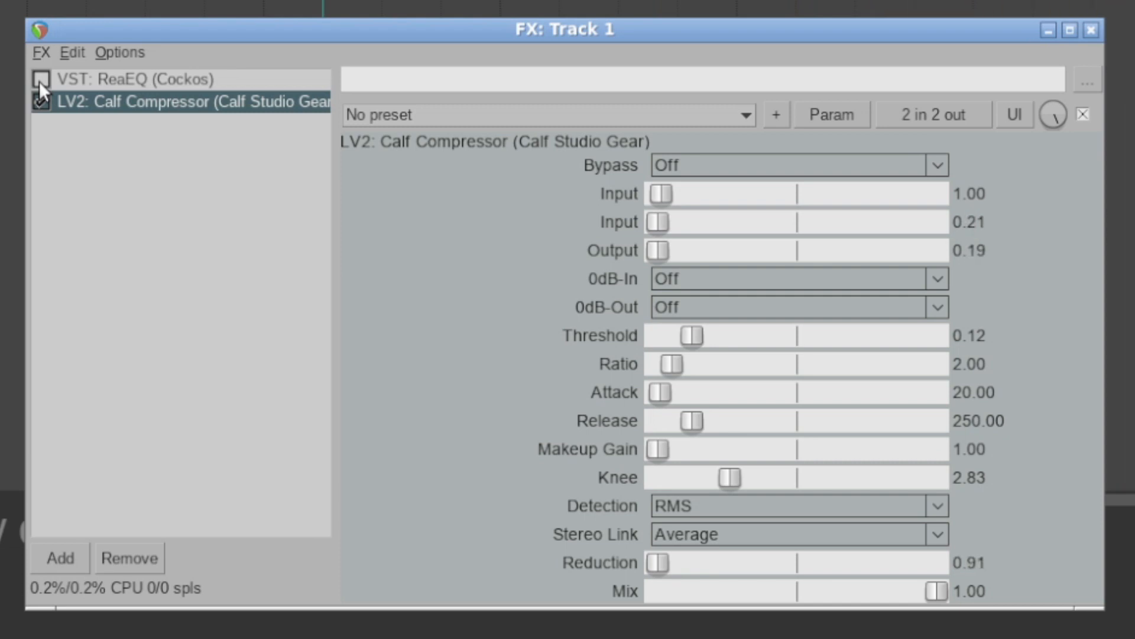
{"action": "left_click", "coordinate": [41, 80]}
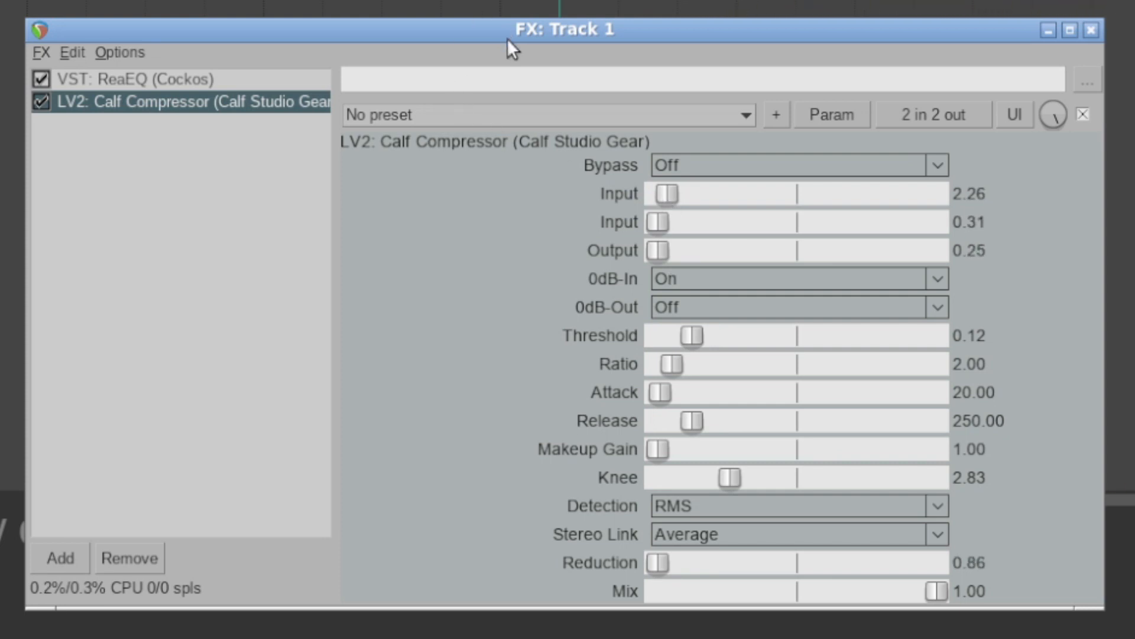
{"action": "left_click", "coordinate": [41, 102]}
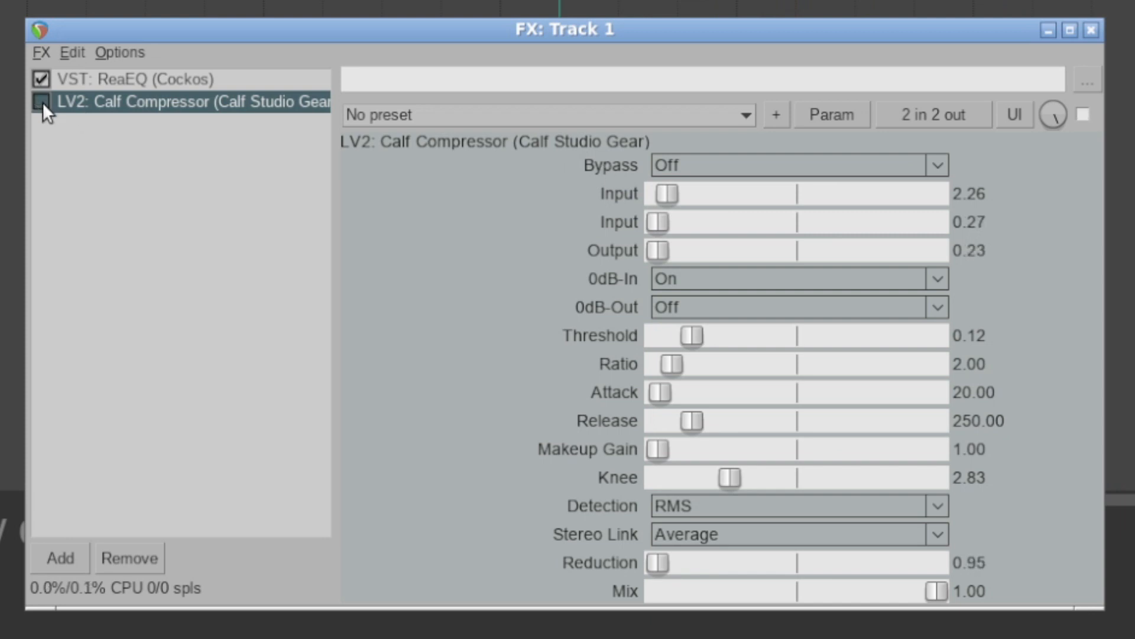
{"action": "left_click", "coordinate": [41, 101]}
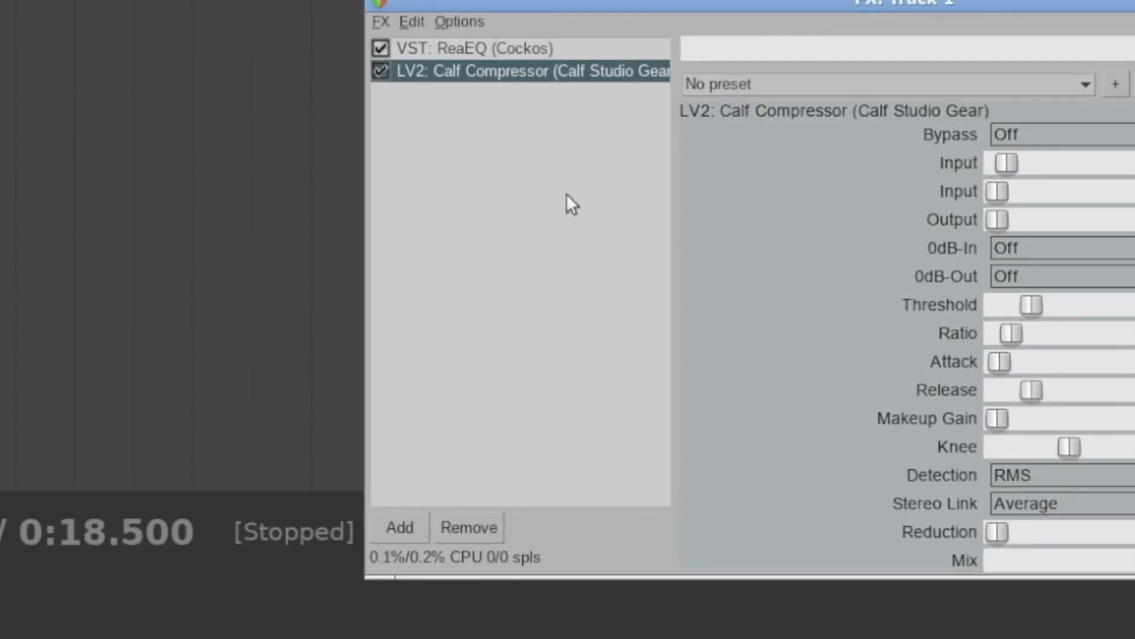
- Add VST: ReaLimit (Cockos) after the compressor using a 'limit' filter
{"action": "left_click", "coordinate": [399, 526]}
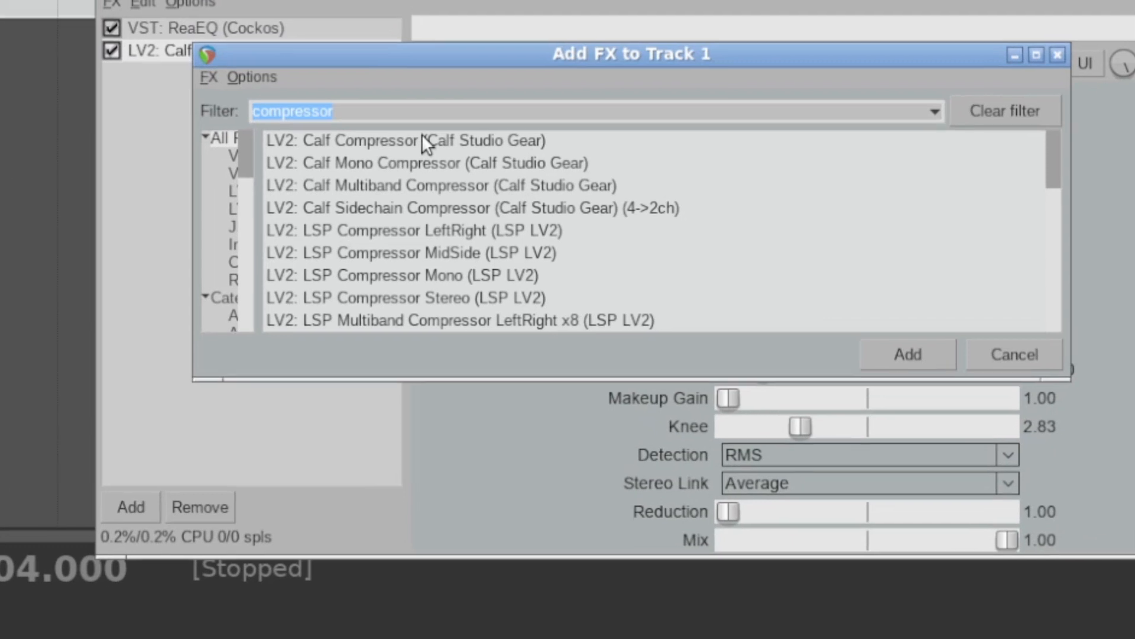
{"action": "type", "text": "limit"}
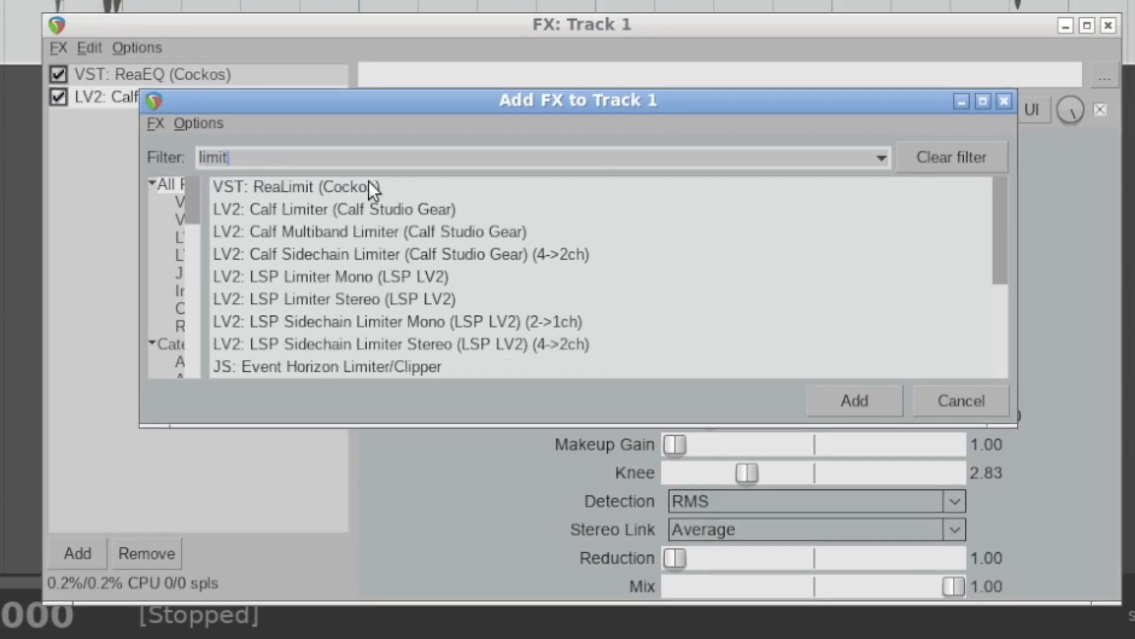
{"action": "left_click", "coordinate": [294, 187]}
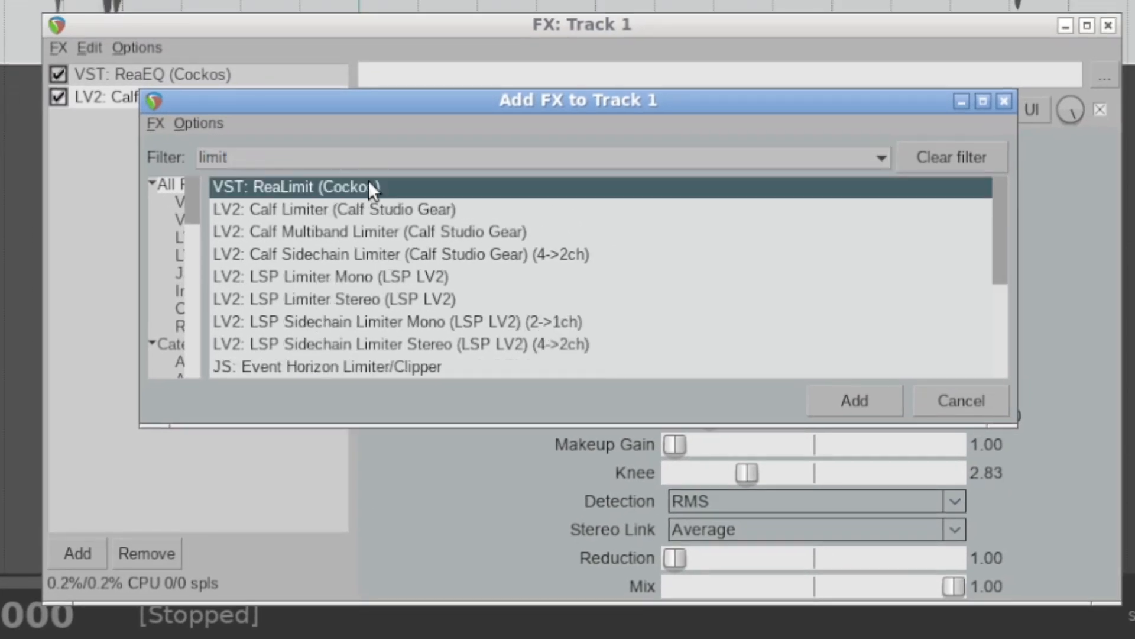
{"action": "left_click", "coordinate": [853, 400]}
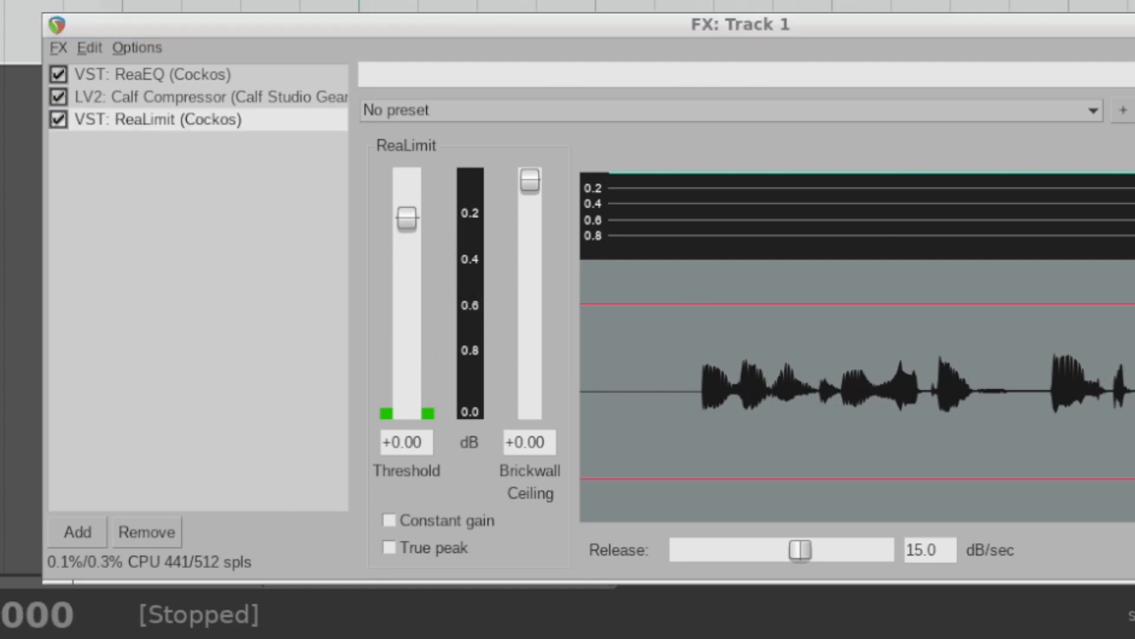
{"action": "mouse_move", "coordinate": [83, 48]}
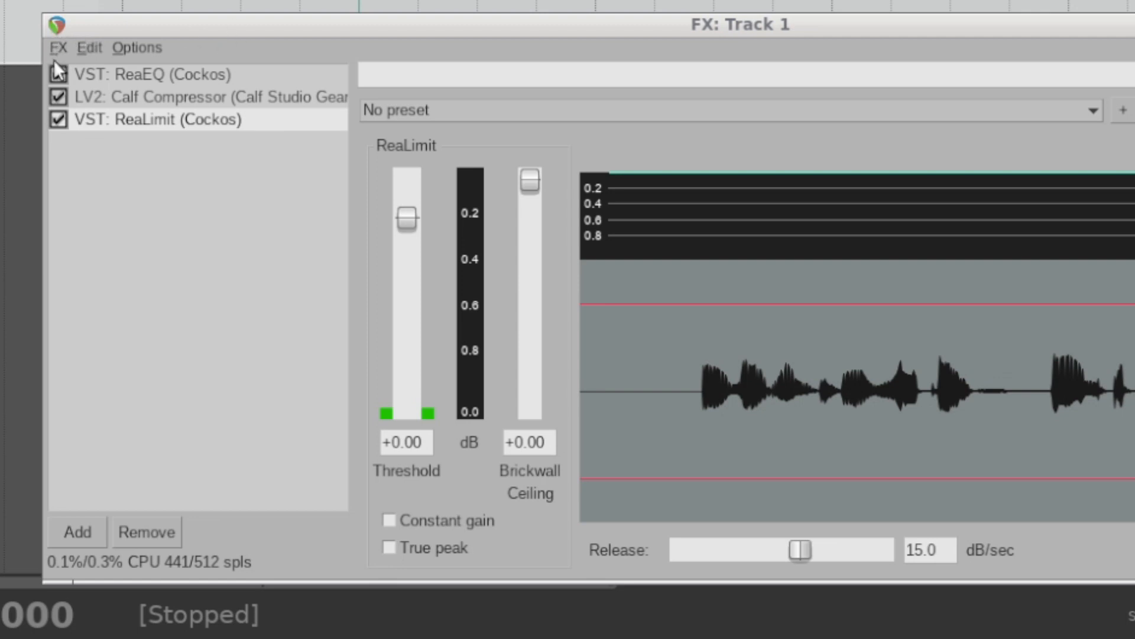
- Save the FX chain from the FX menu as 'youtube vo 1'
{"action": "left_click", "coordinate": [58, 47]}
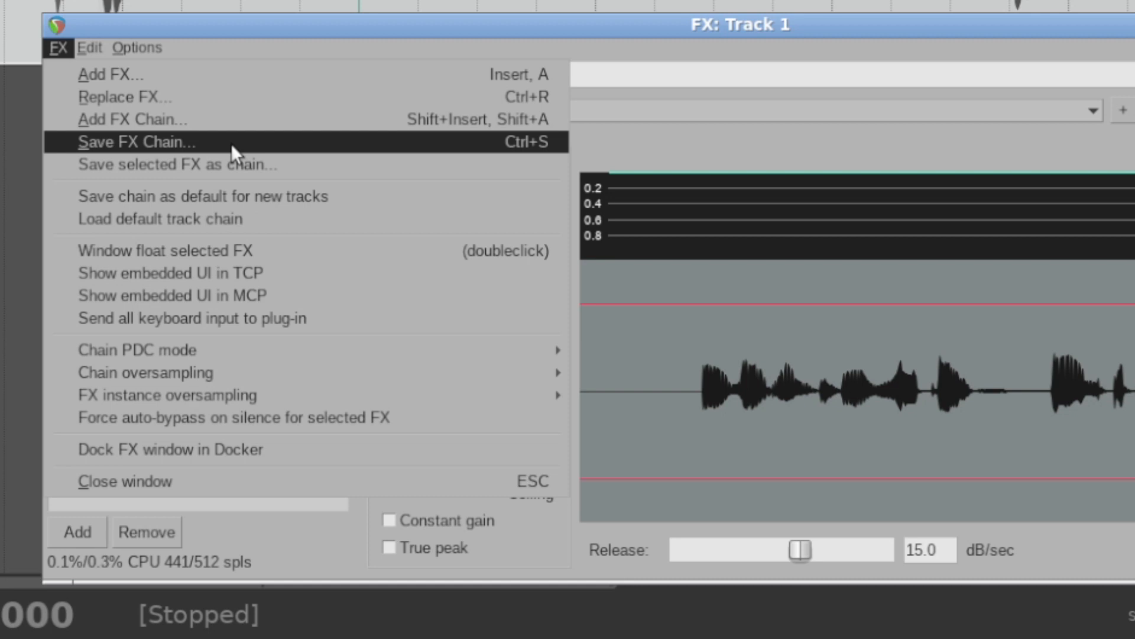
{"action": "left_click", "coordinate": [136, 142]}
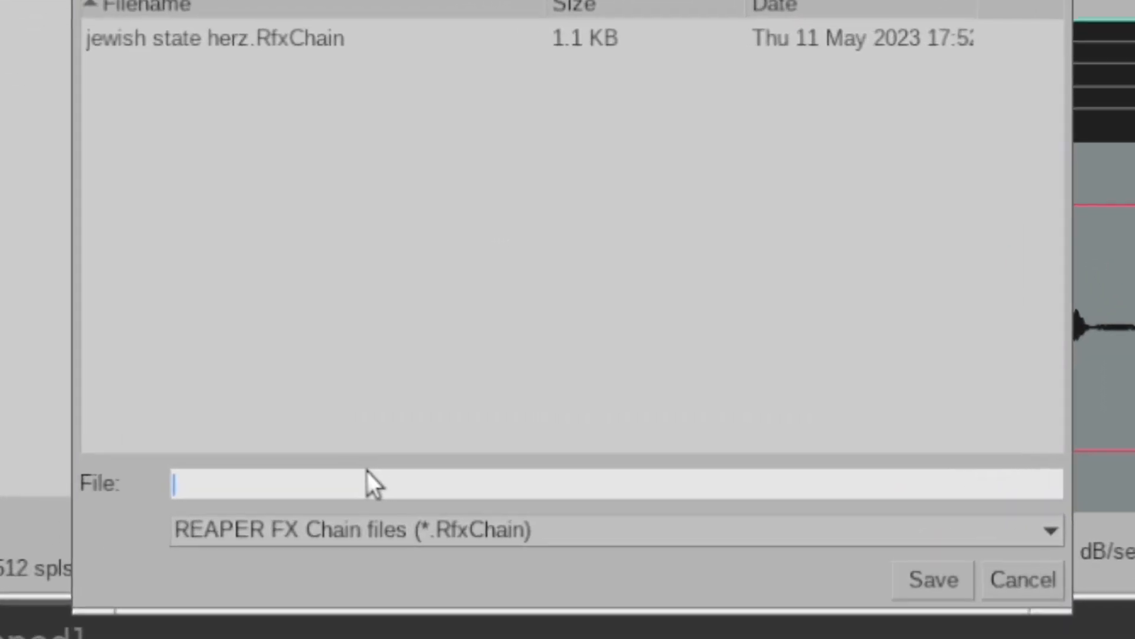
{"action": "type", "text": "youtube vo 1"}
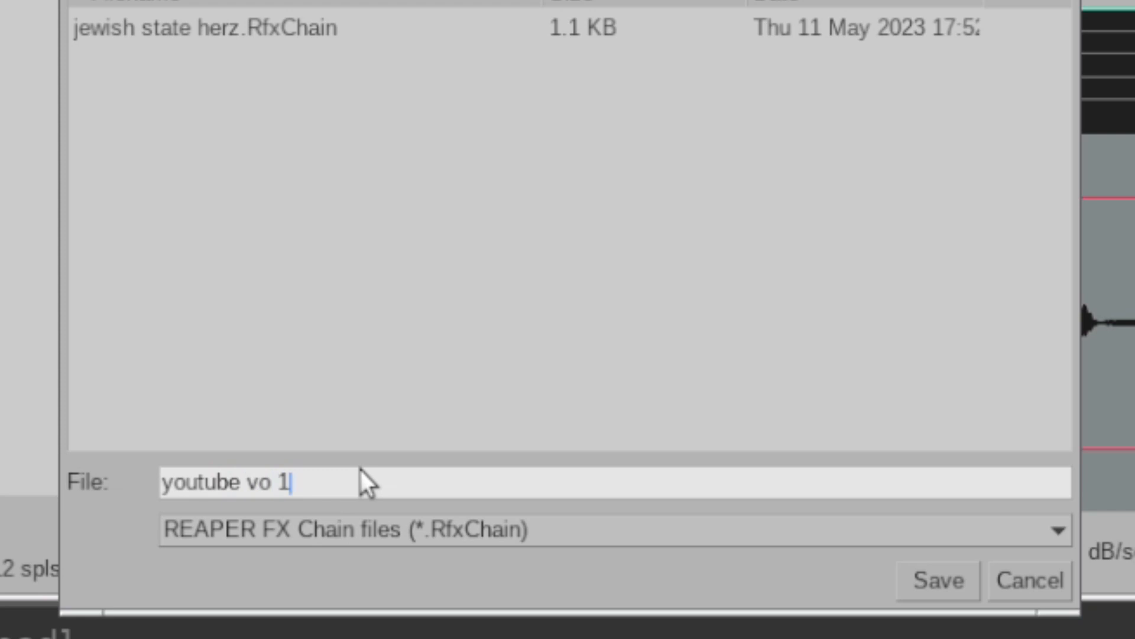
{"action": "left_click", "coordinate": [936, 580]}
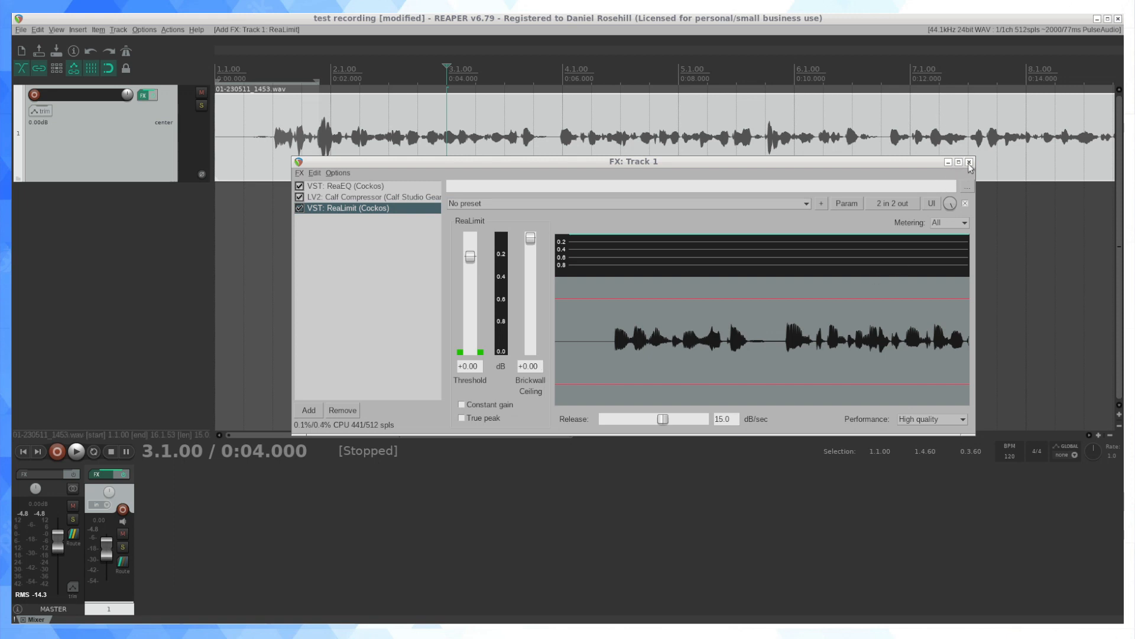
- Close the FX: Track 1 window
{"action": "left_click", "coordinate": [968, 161]}
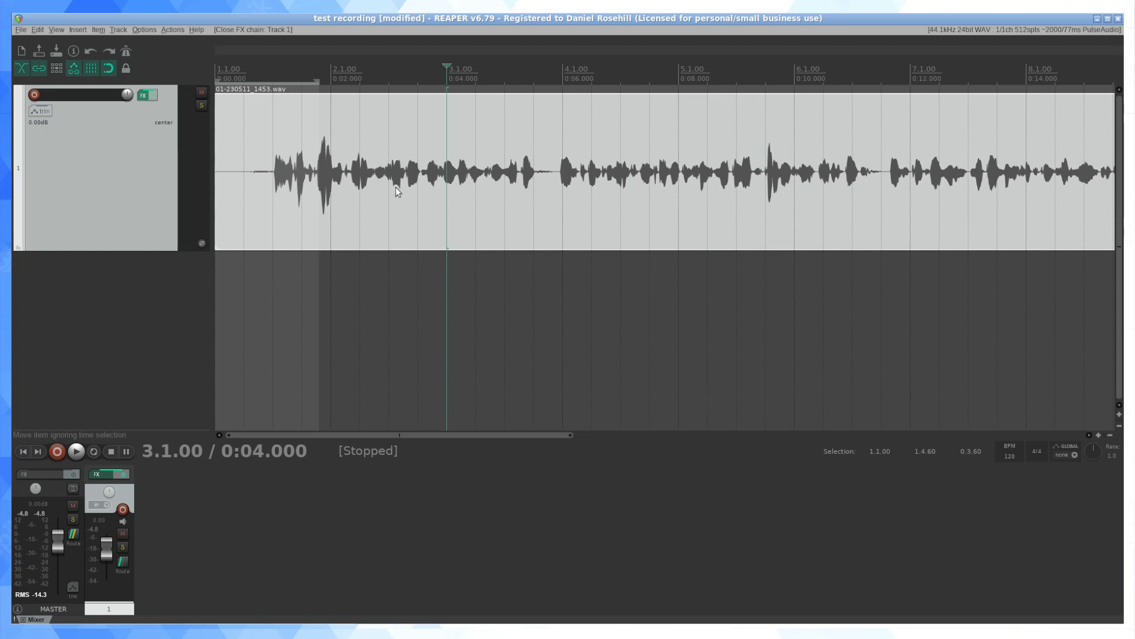
{"action": "mouse_move", "coordinate": [396, 189]}
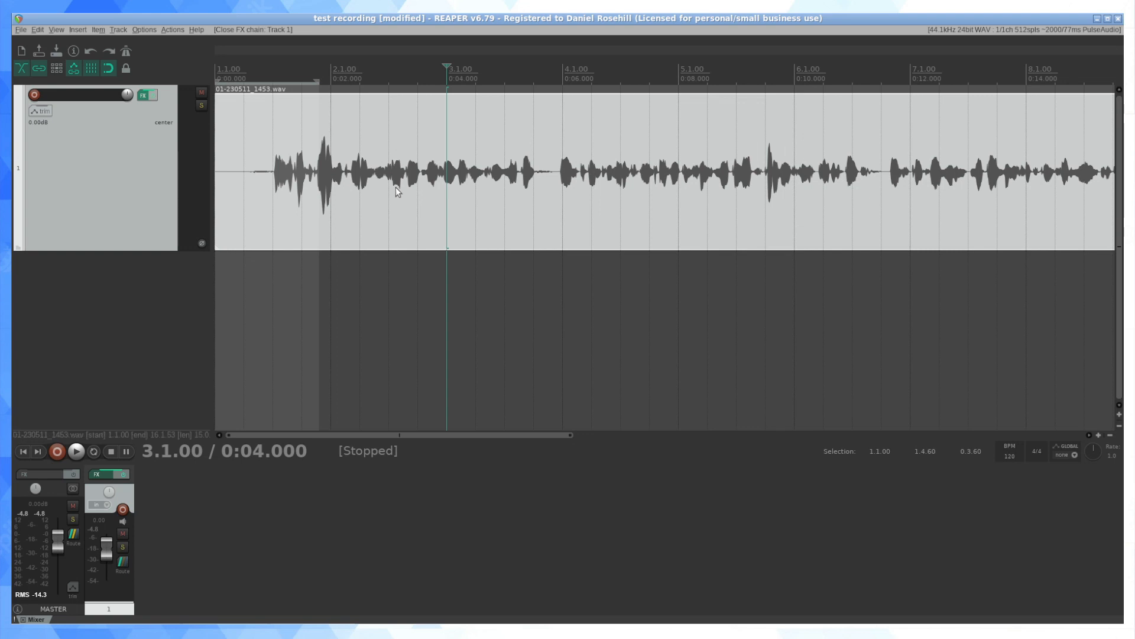
{"action": "mouse_move", "coordinate": [53, 516]}
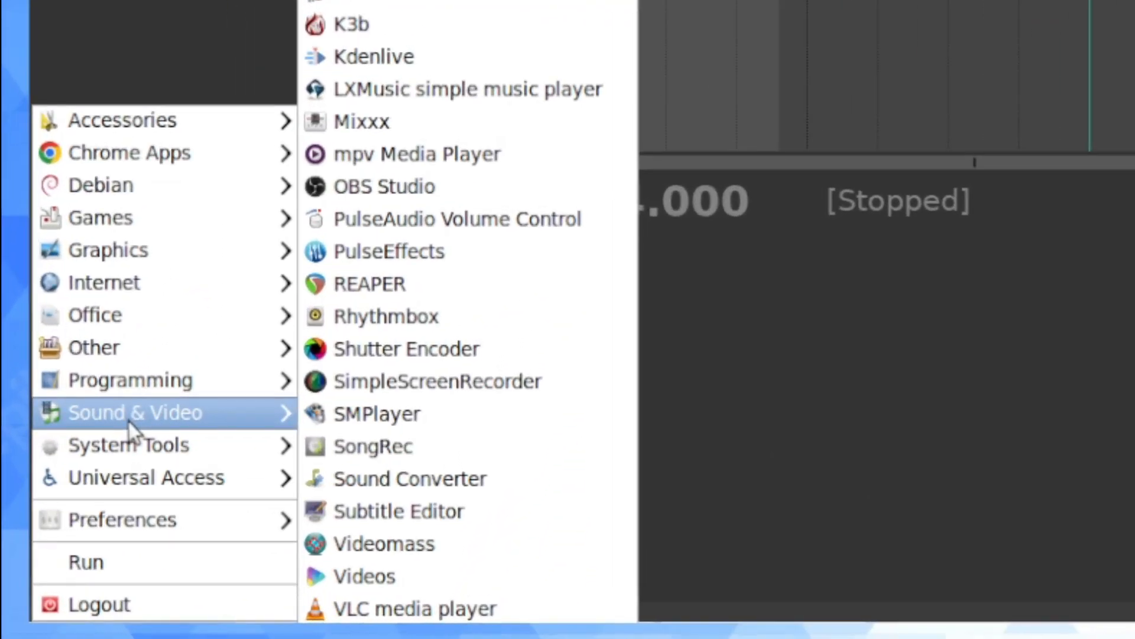
{"action": "mouse_move", "coordinate": [409, 283]}
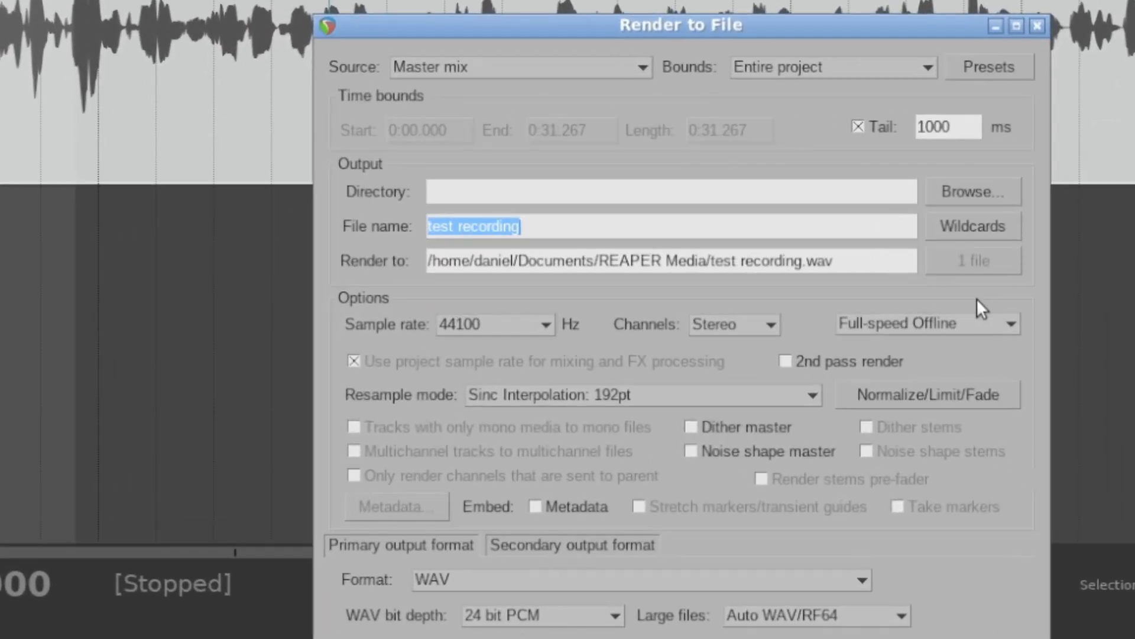
- Set the render output folder to Raw VOs and name the file 'test vo'
{"action": "left_click", "coordinate": [972, 191]}
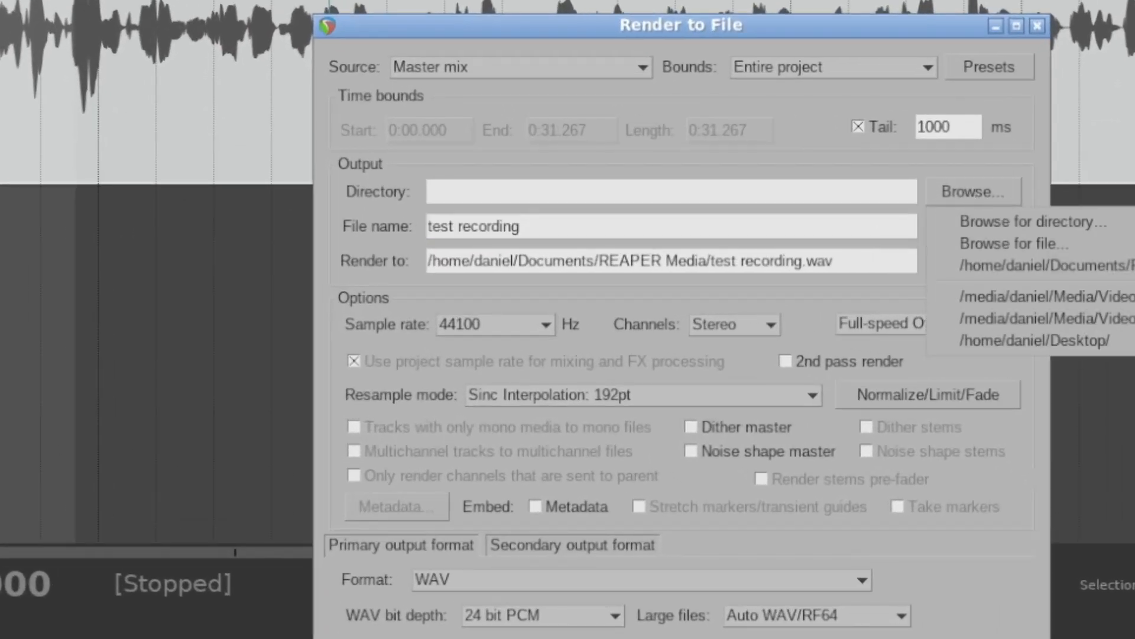
{"action": "left_click", "coordinate": [1045, 296]}
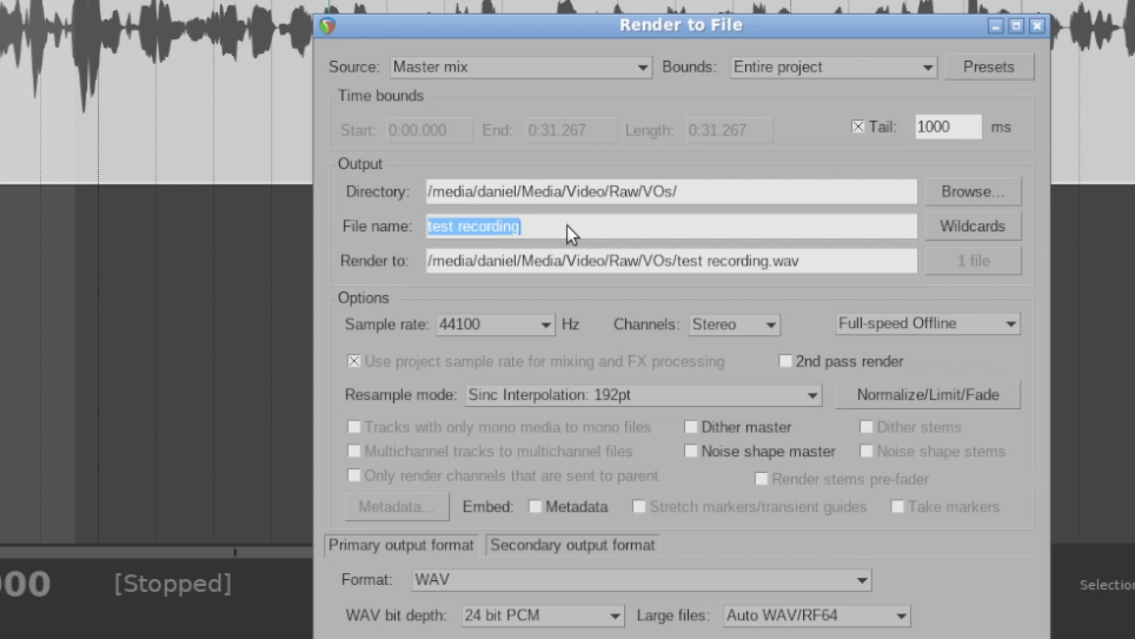
{"action": "type", "text": "test vo"}
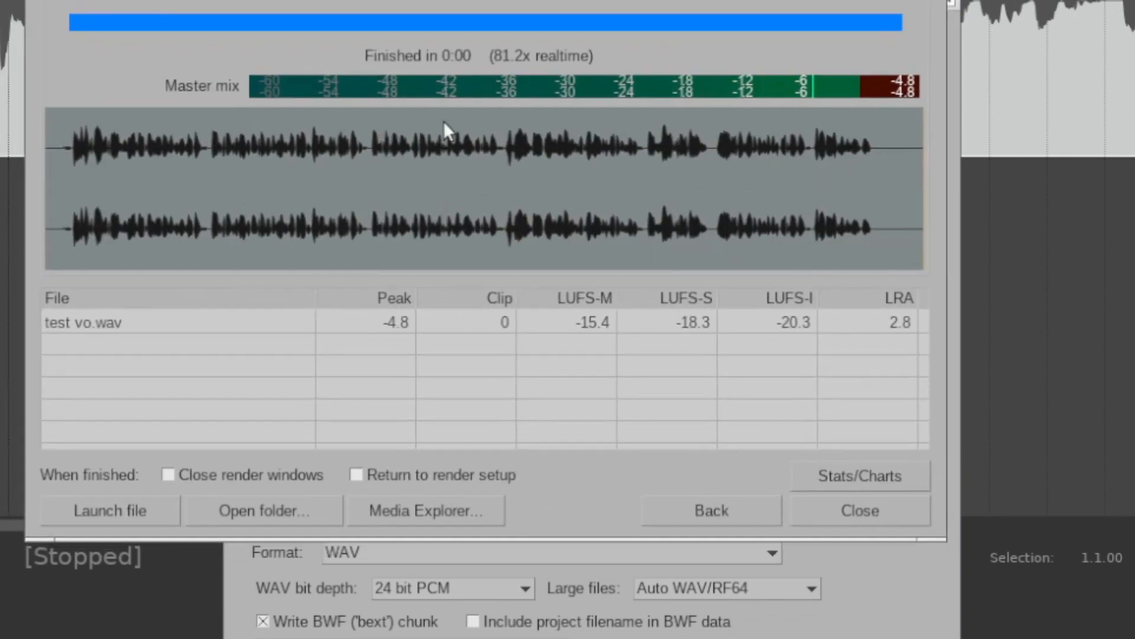
{"action": "mouse_move", "coordinate": [506, 248]}
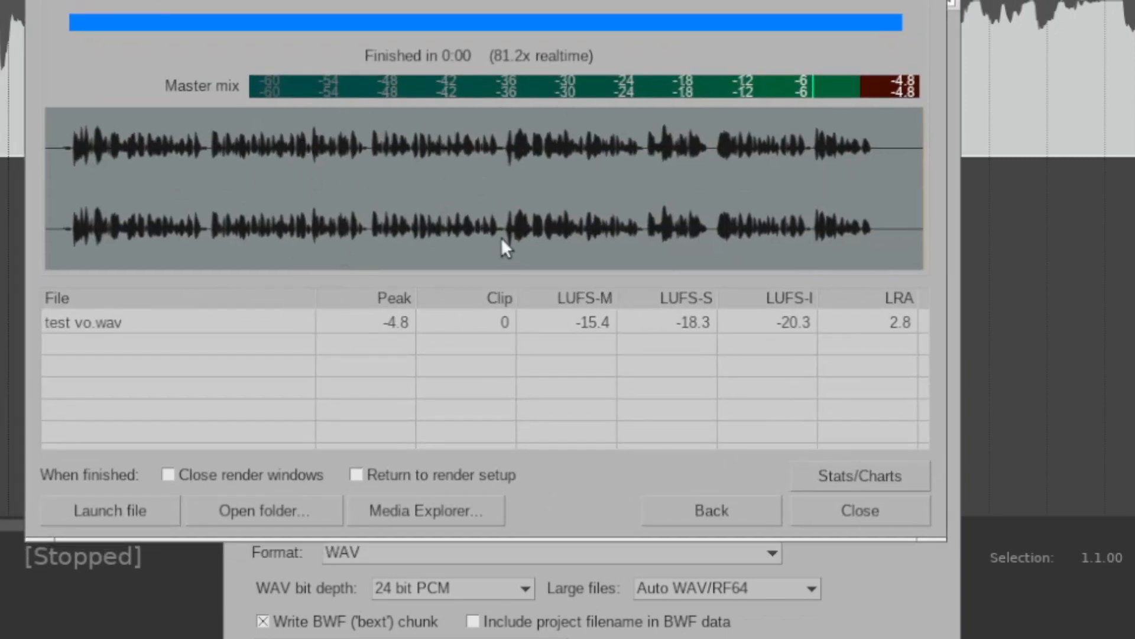
{"action": "mouse_move", "coordinate": [664, 233]}
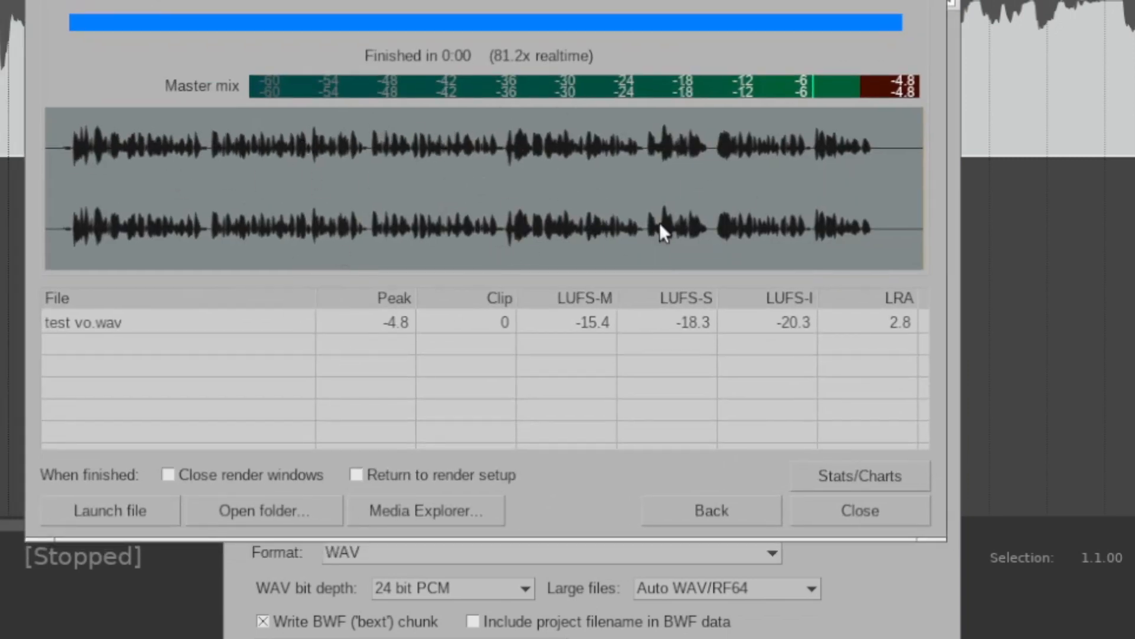
{"action": "mouse_move", "coordinate": [745, 243]}
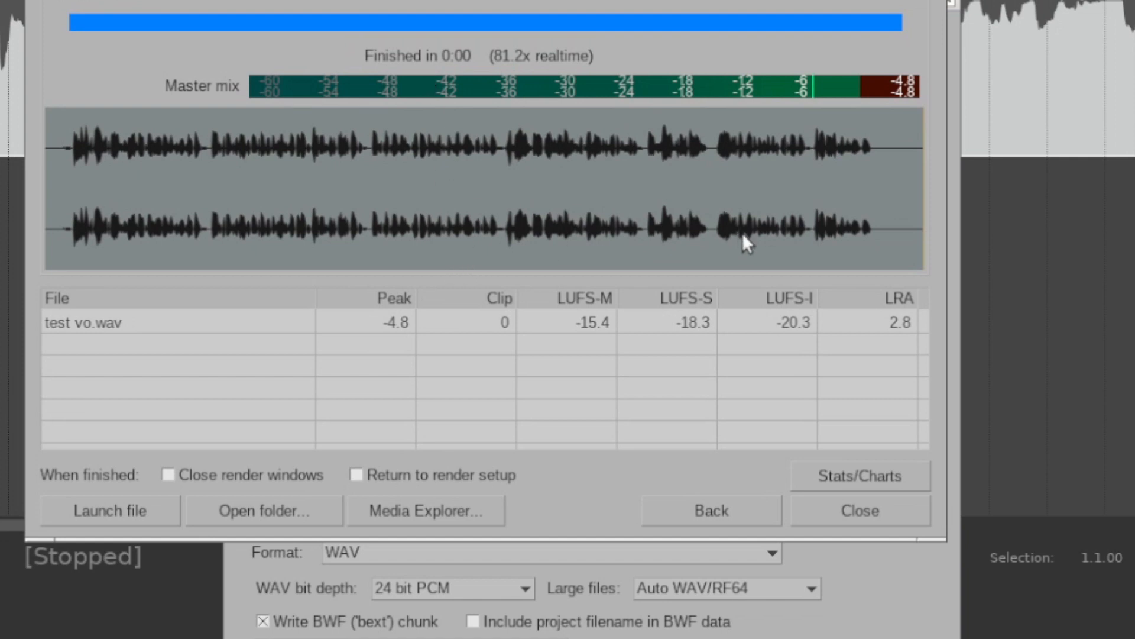
{"action": "mouse_move", "coordinate": [756, 278]}
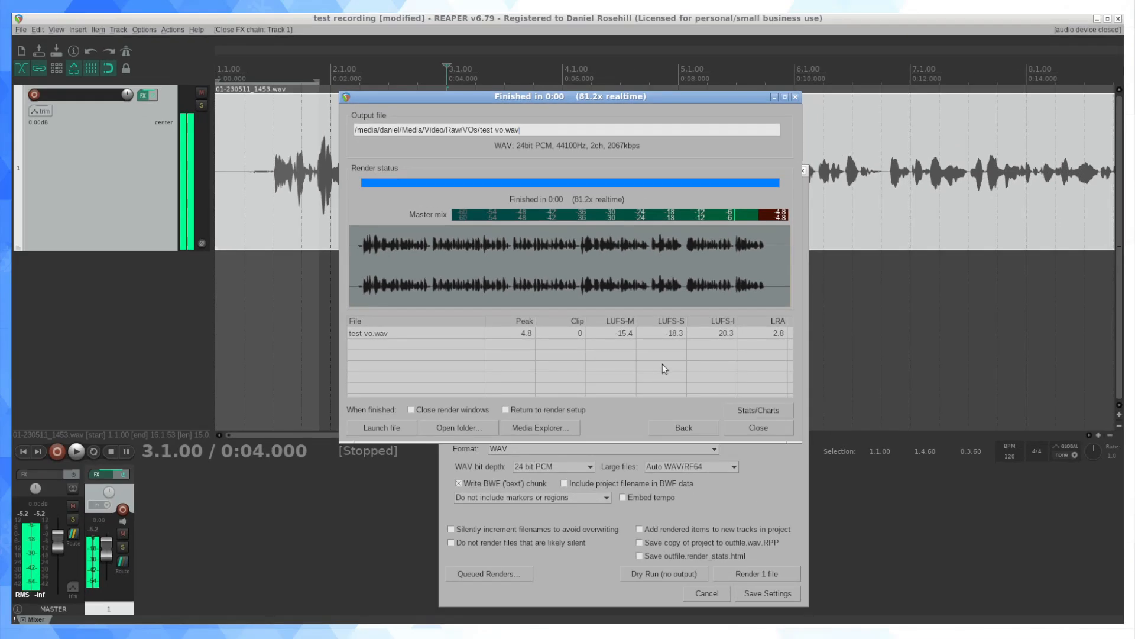
{"action": "mouse_move", "coordinate": [1034, 272]}
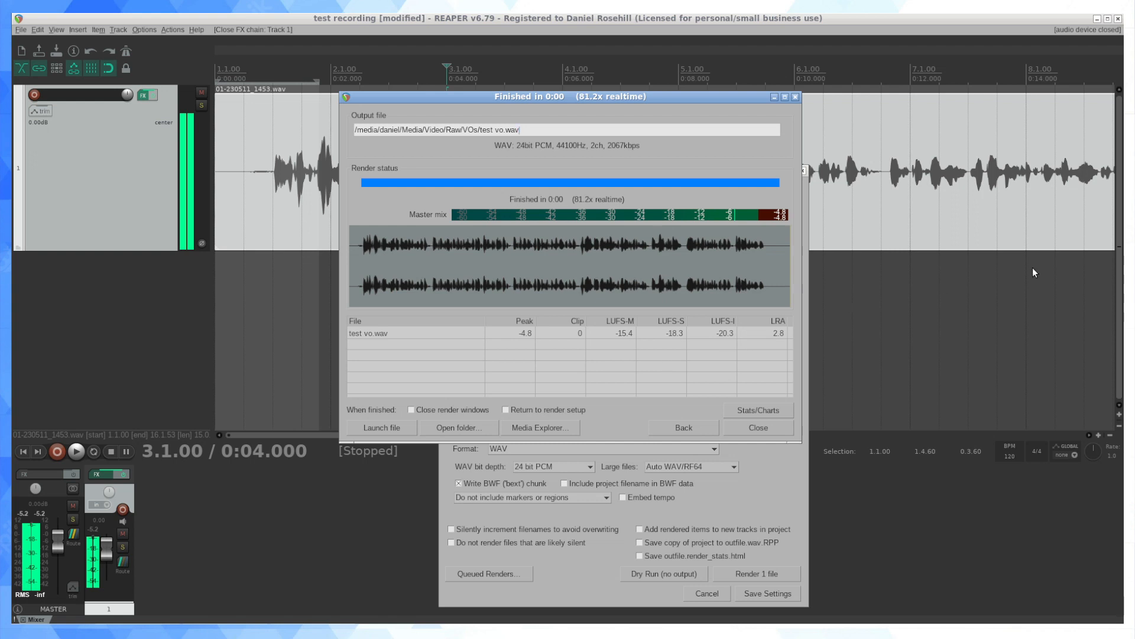